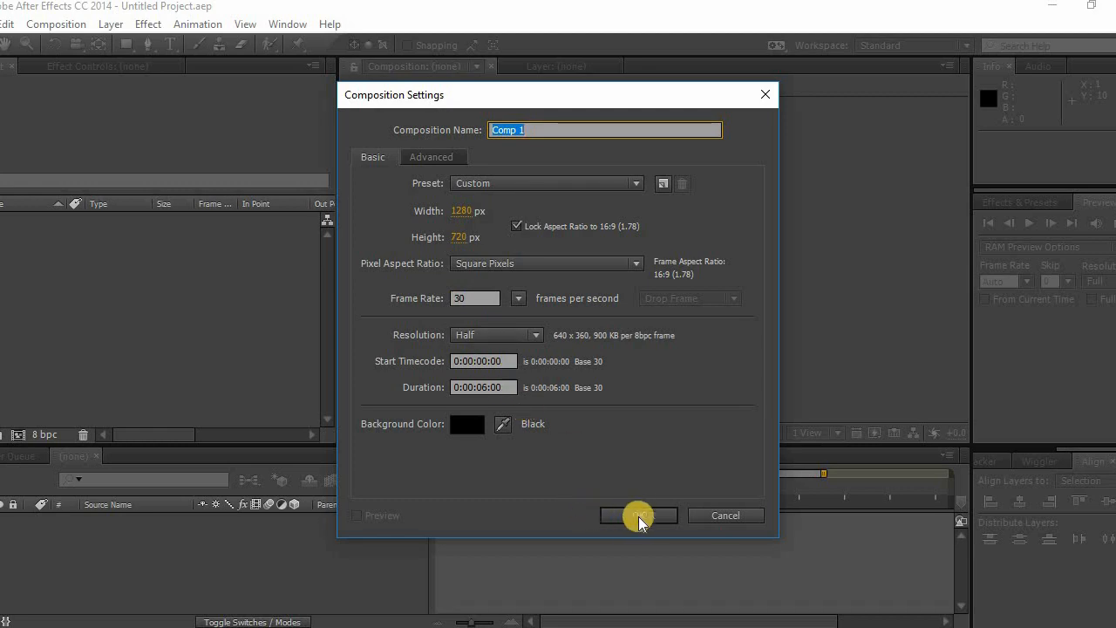
Confirm the 1280×720 composition, add a black solid '3D Buildings', and apply Element.
left_click(638, 515)
type("3D Bulding")
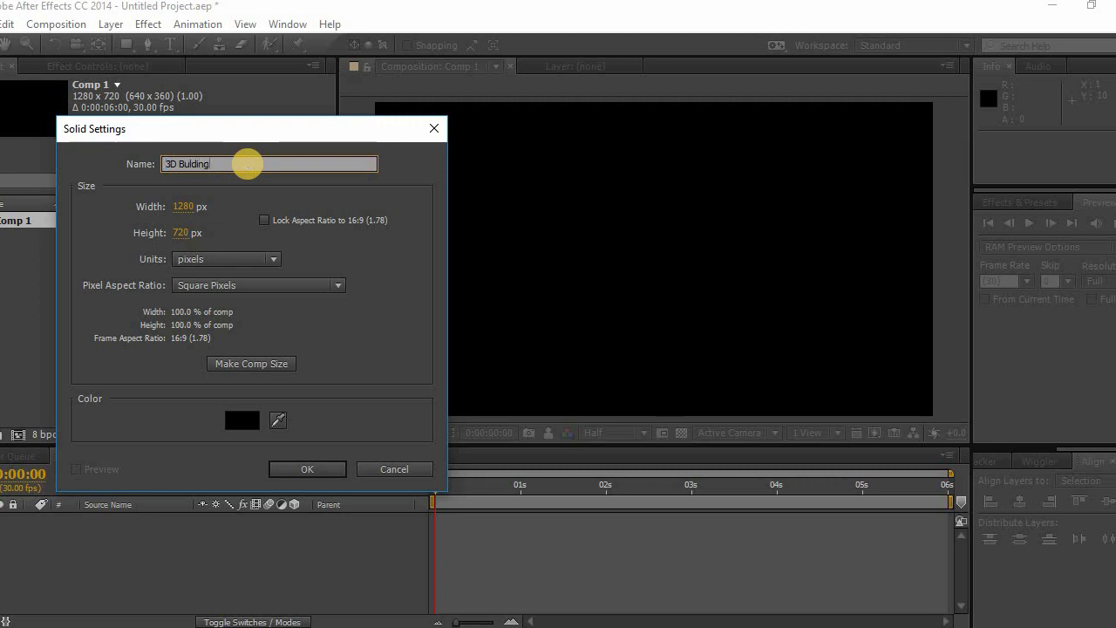
left_click(307, 469)
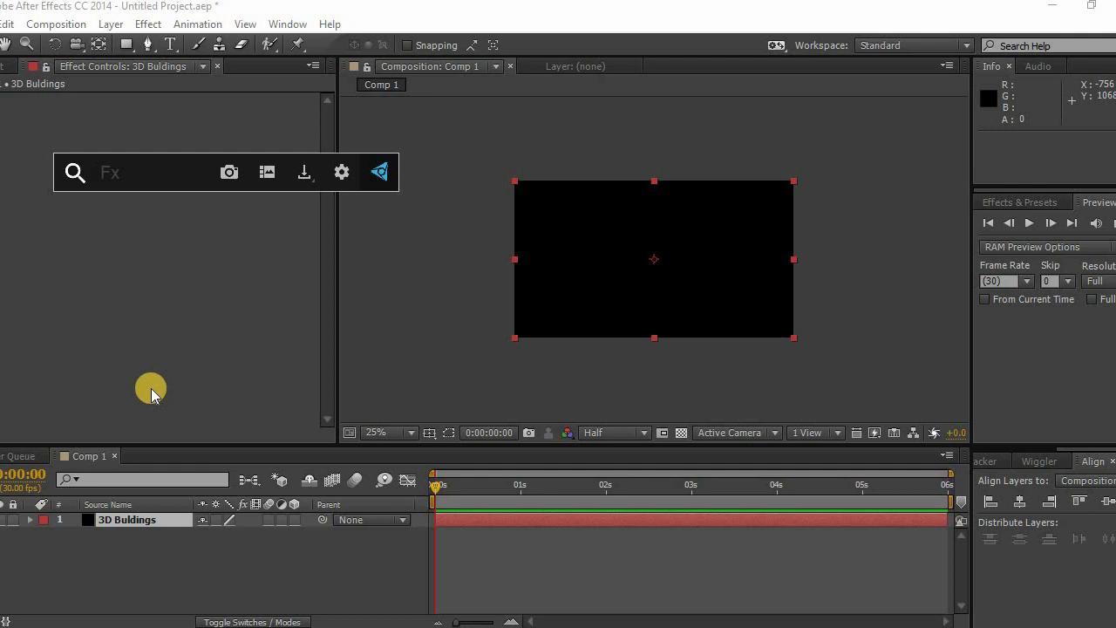
type("ele")
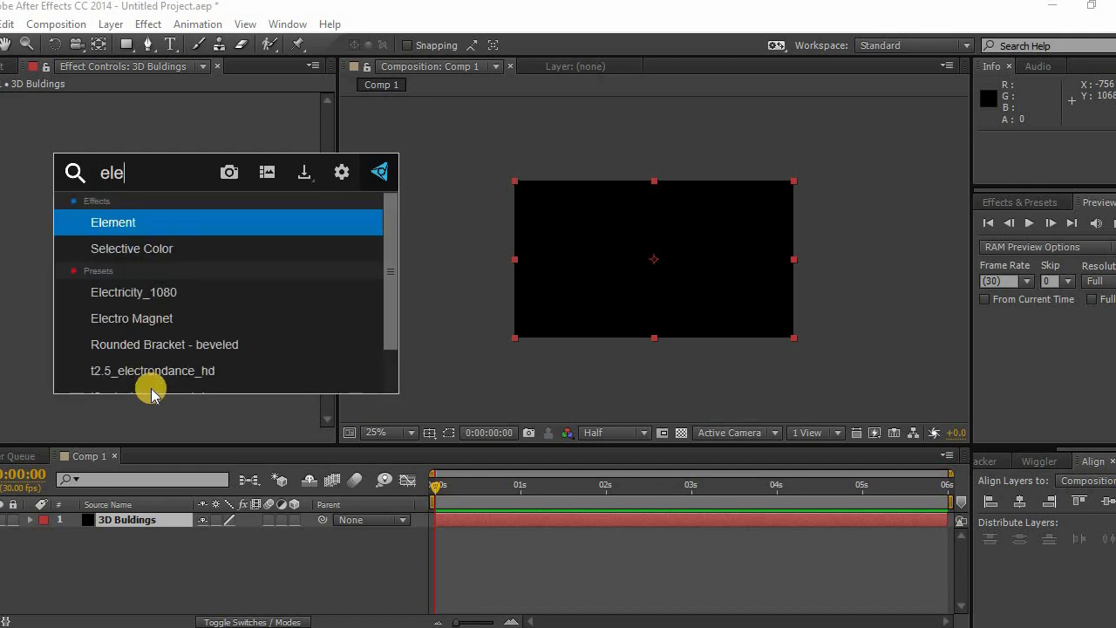
left_click(112, 221)
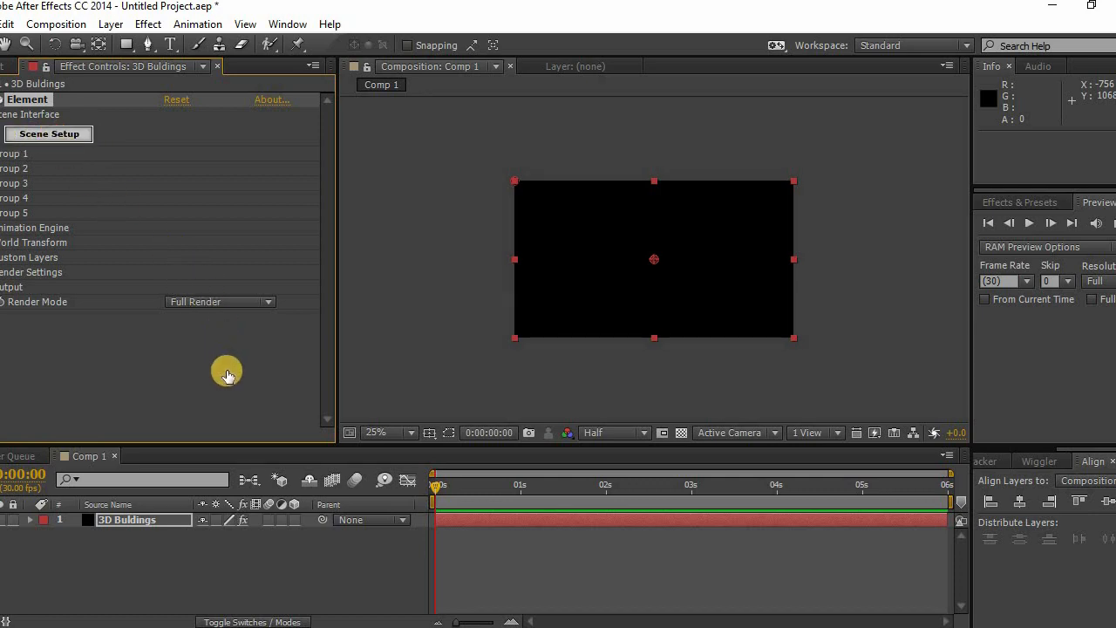
Browse Element's Metropolitan collection to the buildings without antennas and pick a building.
left_click(48, 133)
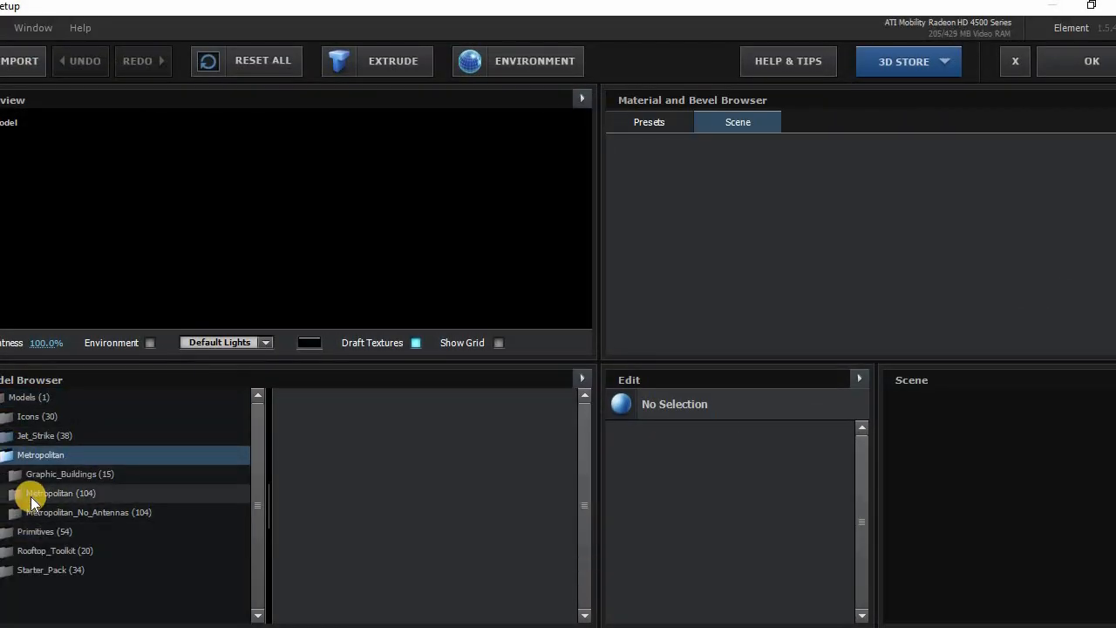
left_click(61, 493)
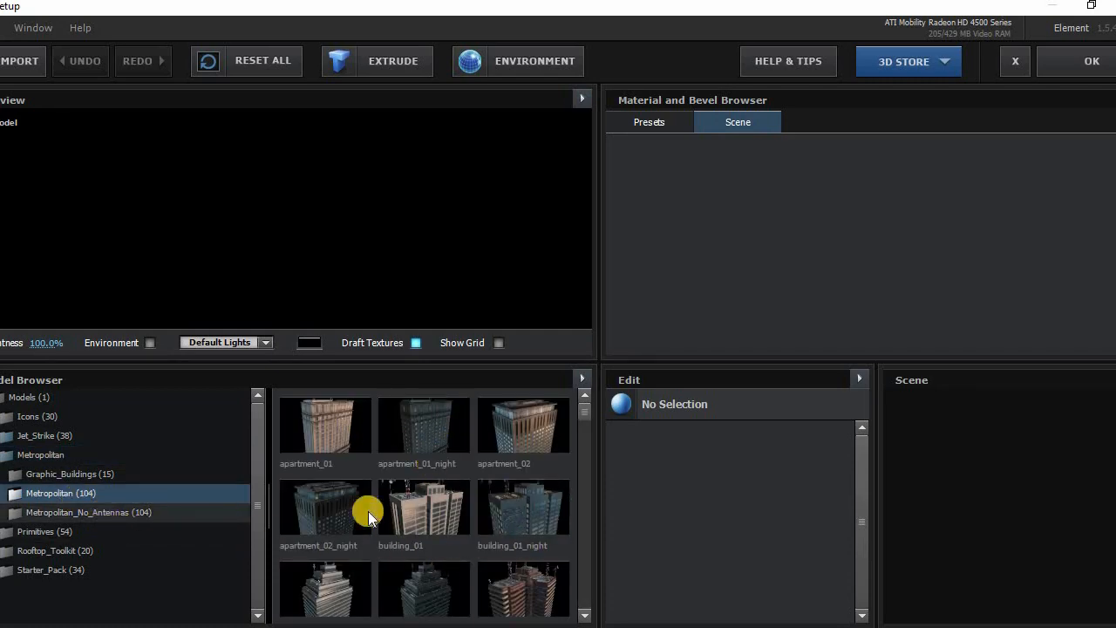
left_click(89, 512)
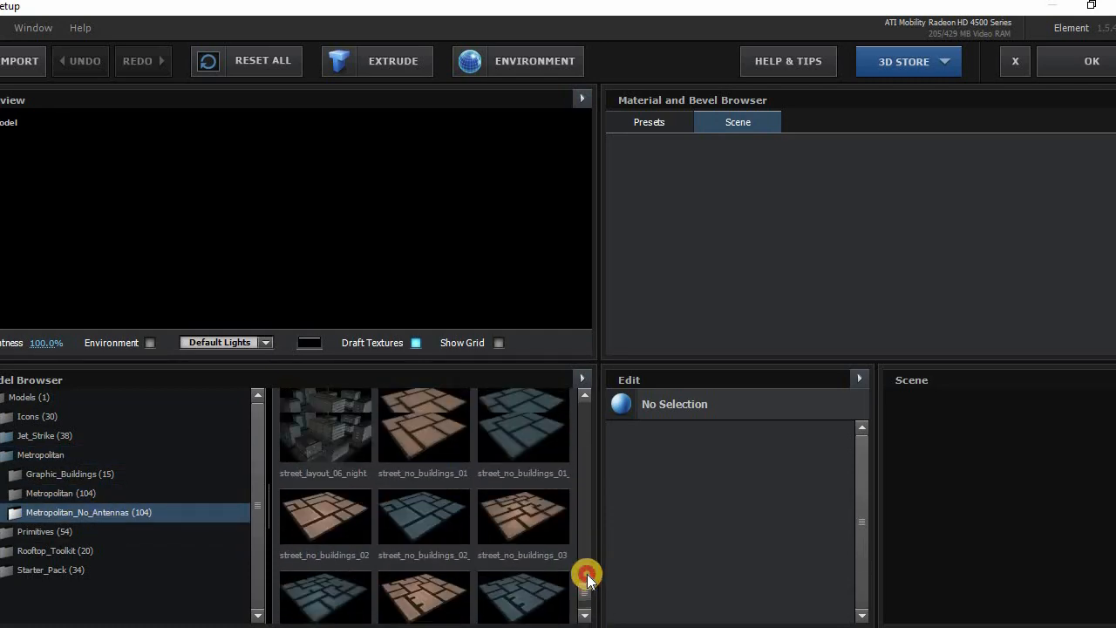
scroll("down", 3)
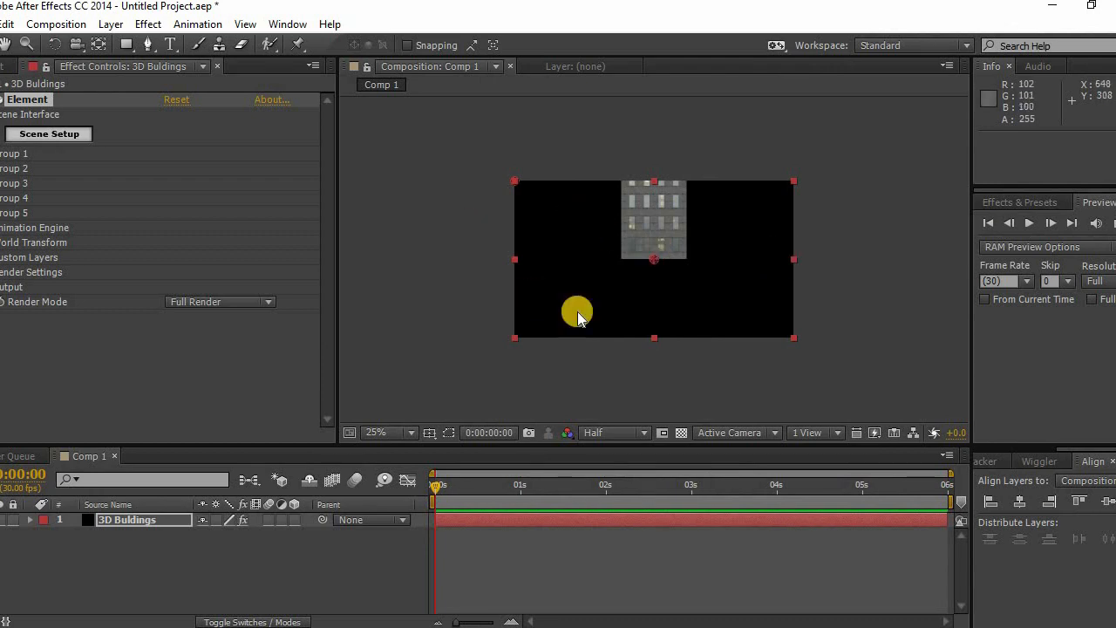
Add Camera 1 and orbit to a three-quarter view revealing the building's rooftop.
right_click(576, 311)
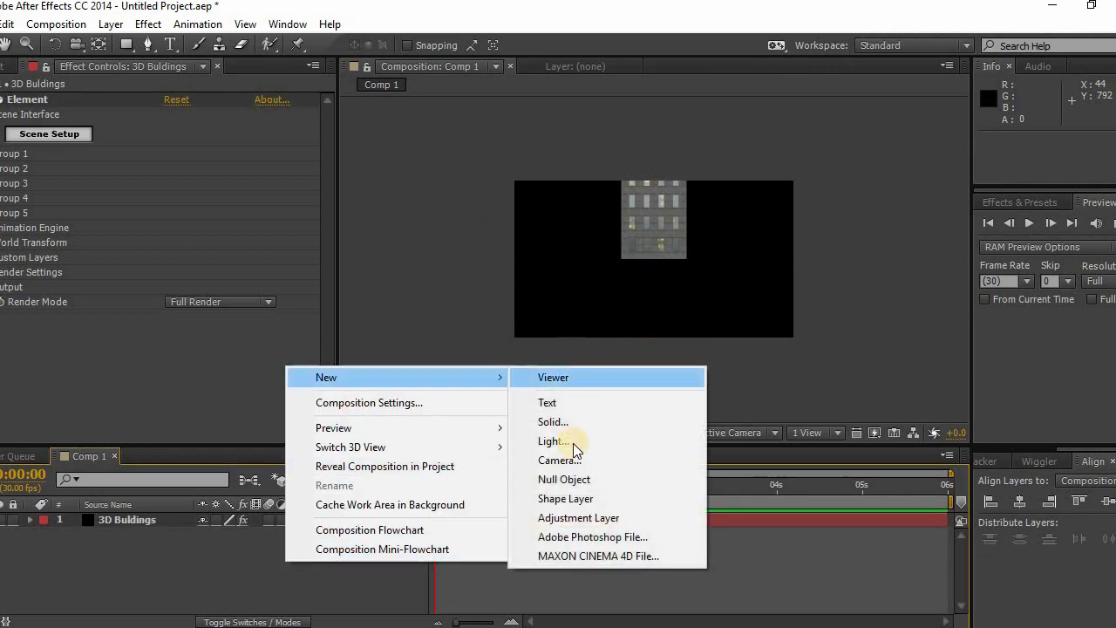
left_click(559, 460)
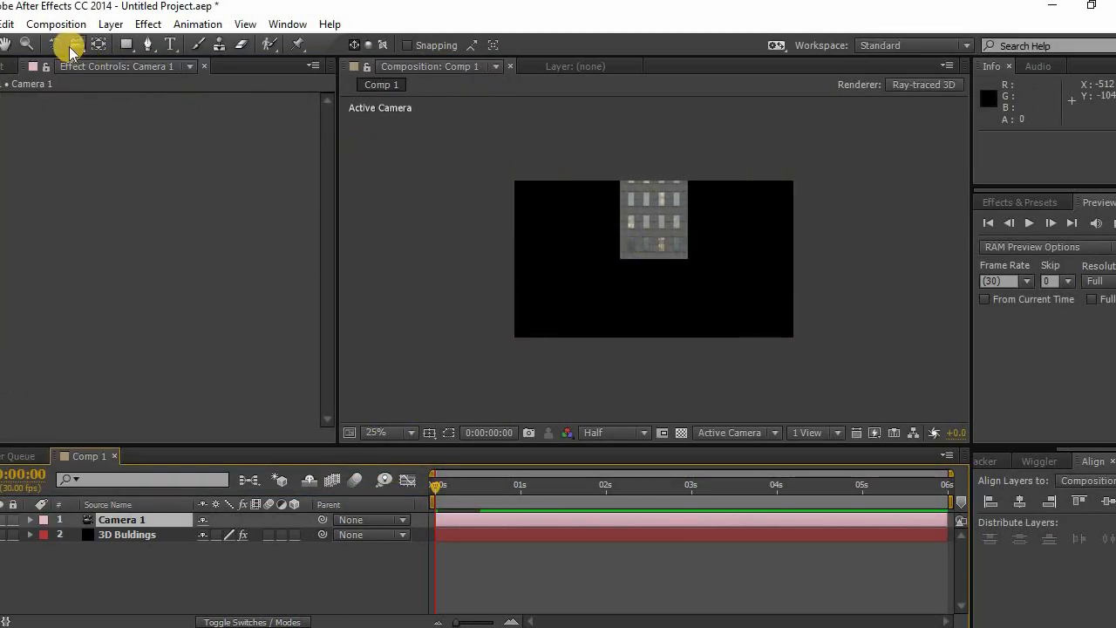
left_click_drag(654, 218, 649, 282)
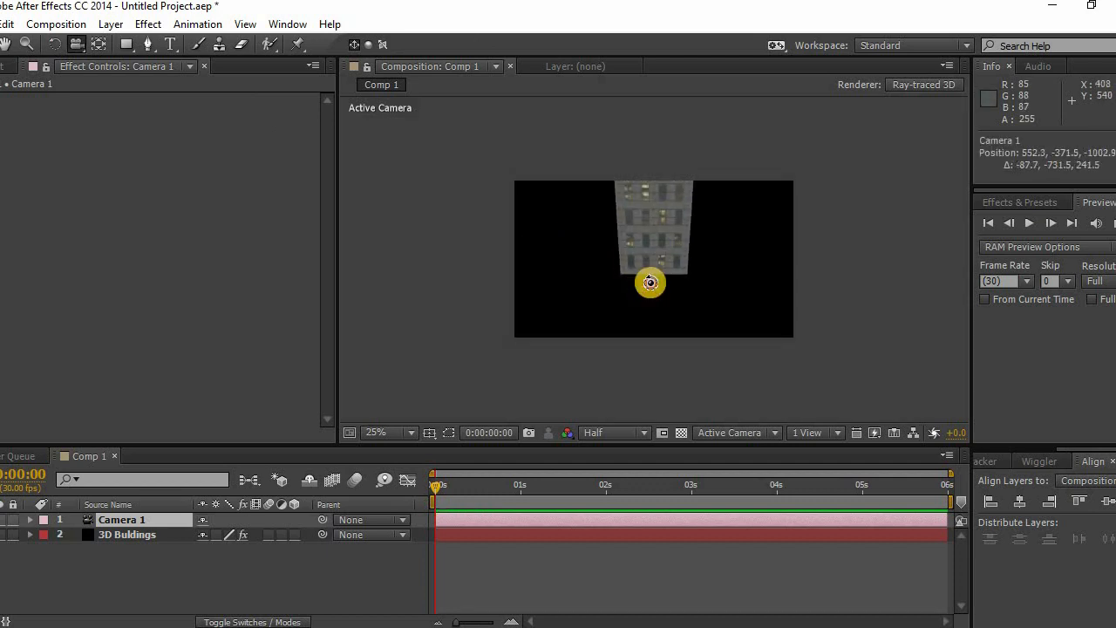
left_click_drag(650, 282, 659, 269)
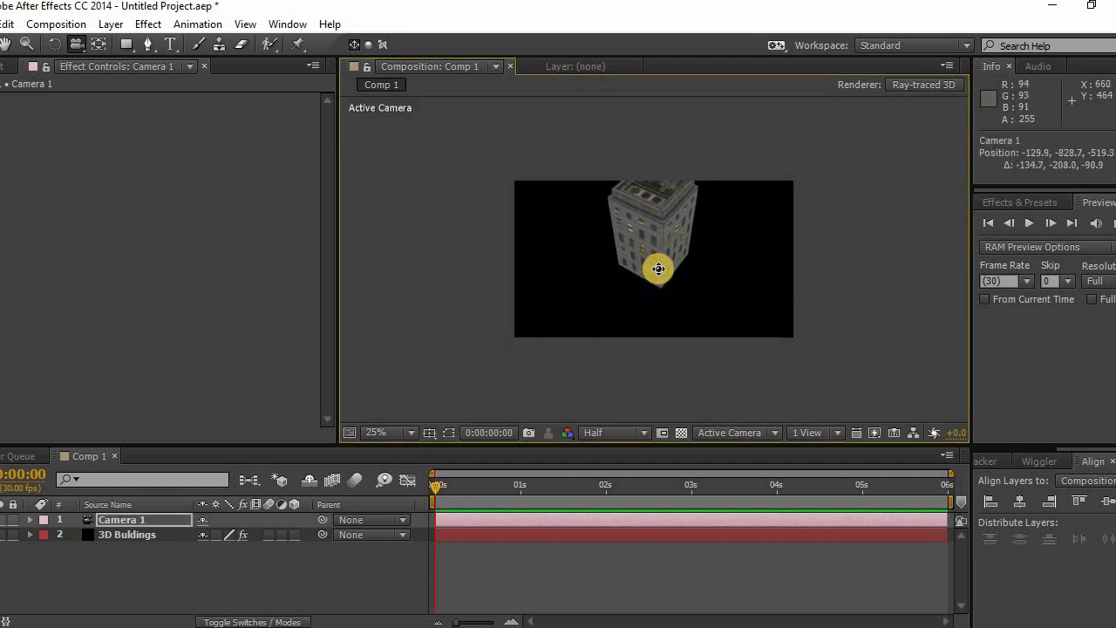
left_click_drag(659, 268, 660, 306)
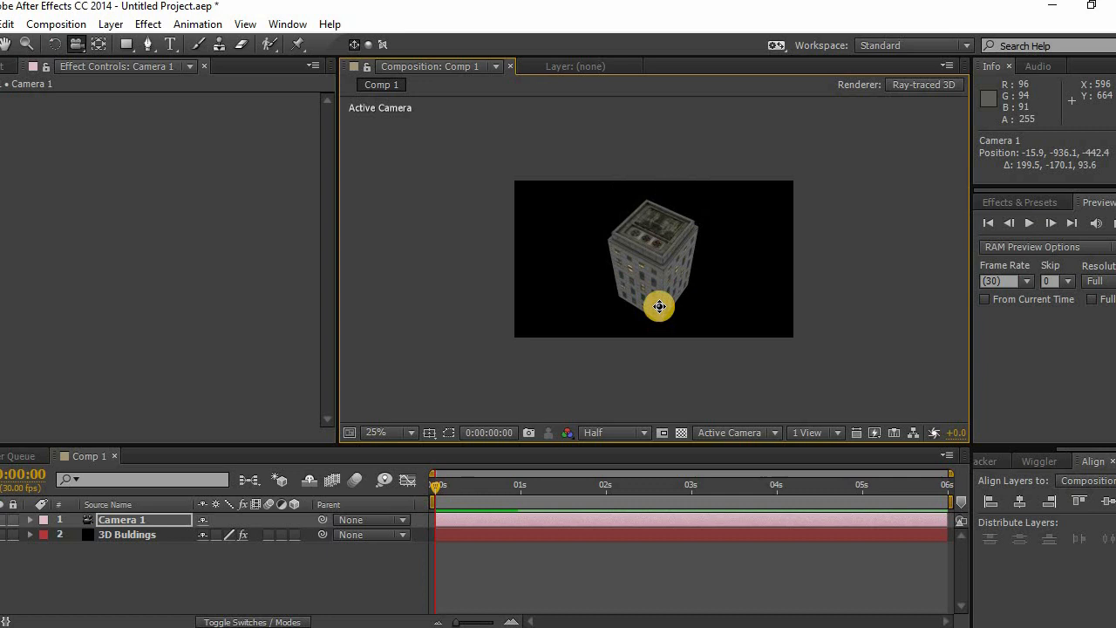
left_click_drag(659, 306, 669, 282)
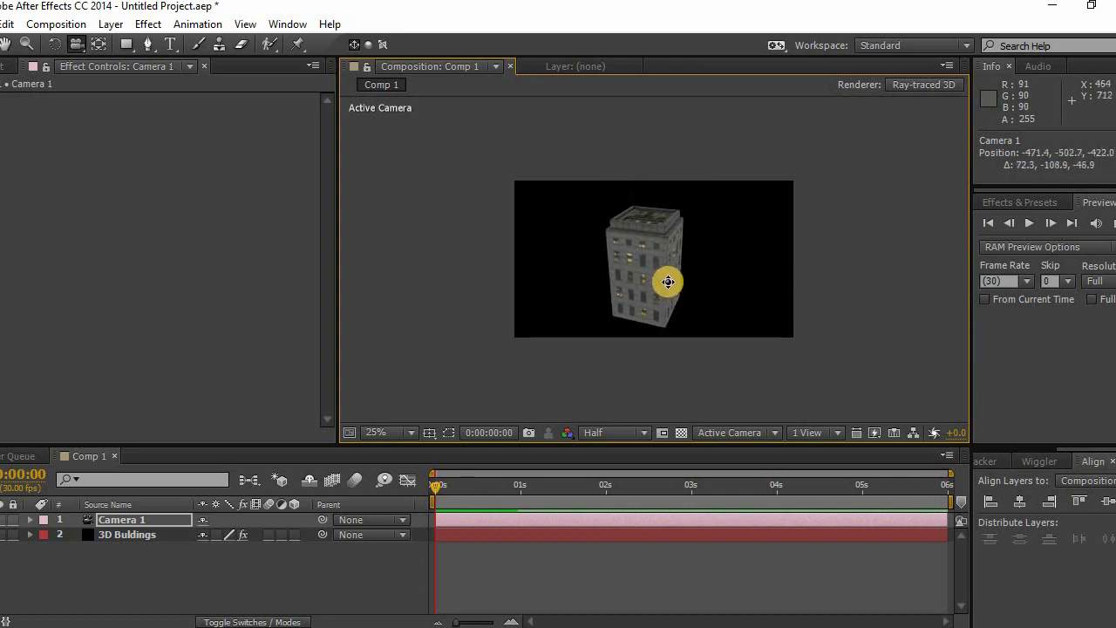
left_click_drag(668, 282, 682, 256)
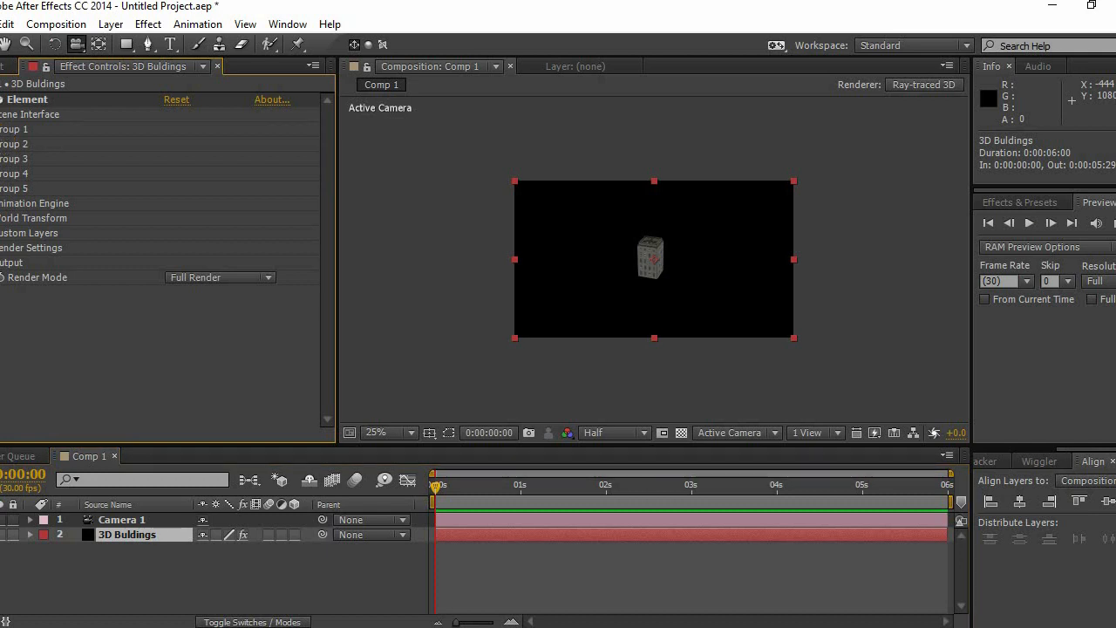
Under Group 1's Particle Replicator, set Replicator Shape to Plane.
left_click(4, 129)
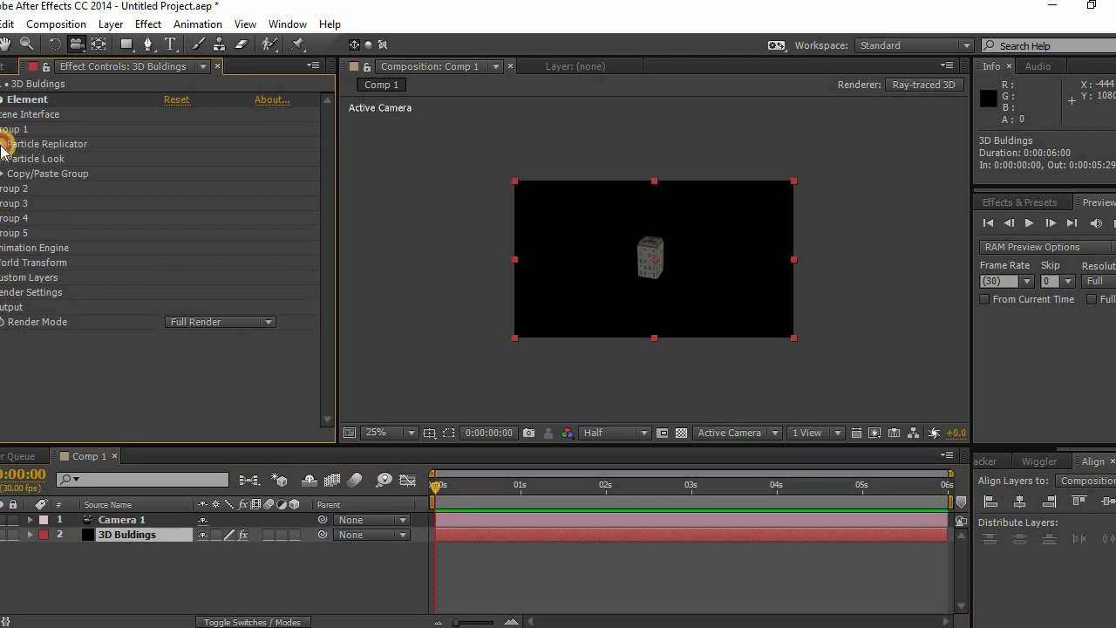
left_click(5, 144)
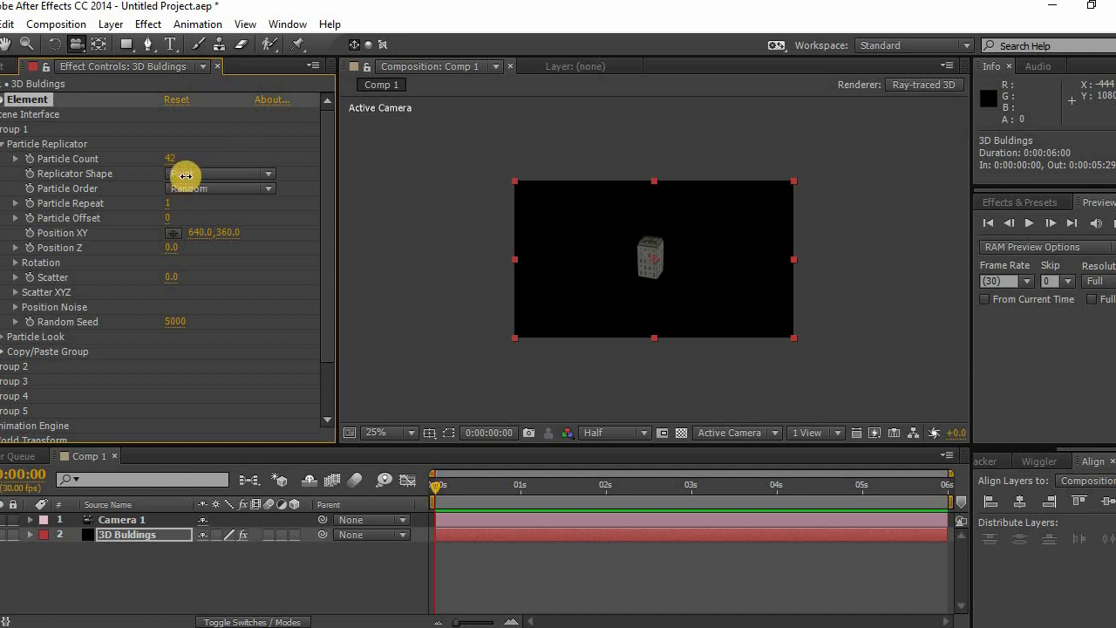
left_click(218, 173)
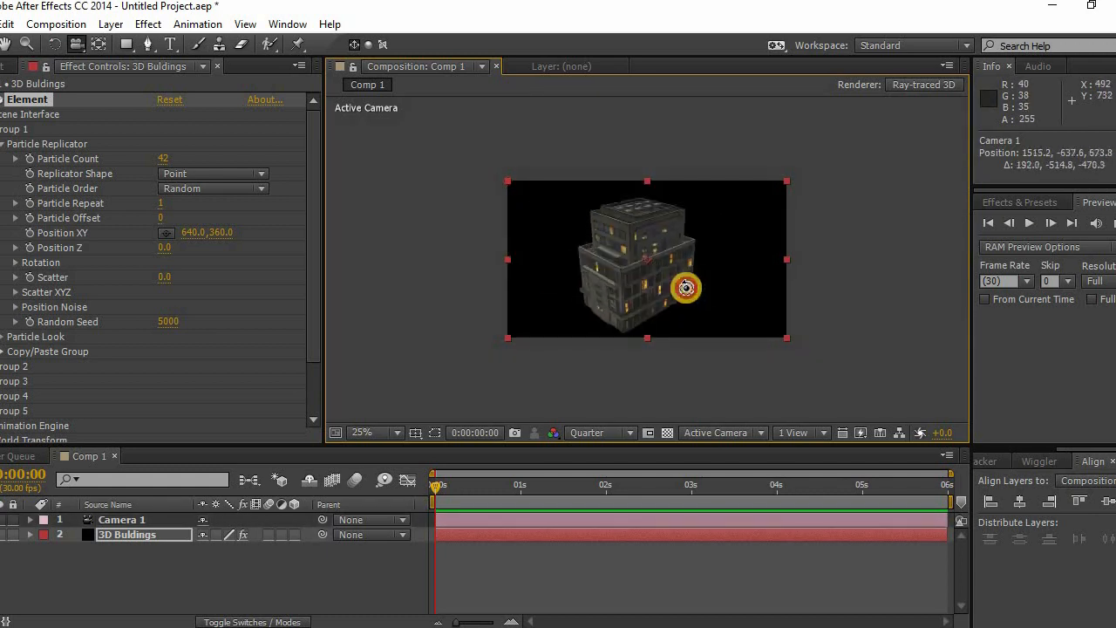
left_click(212, 173)
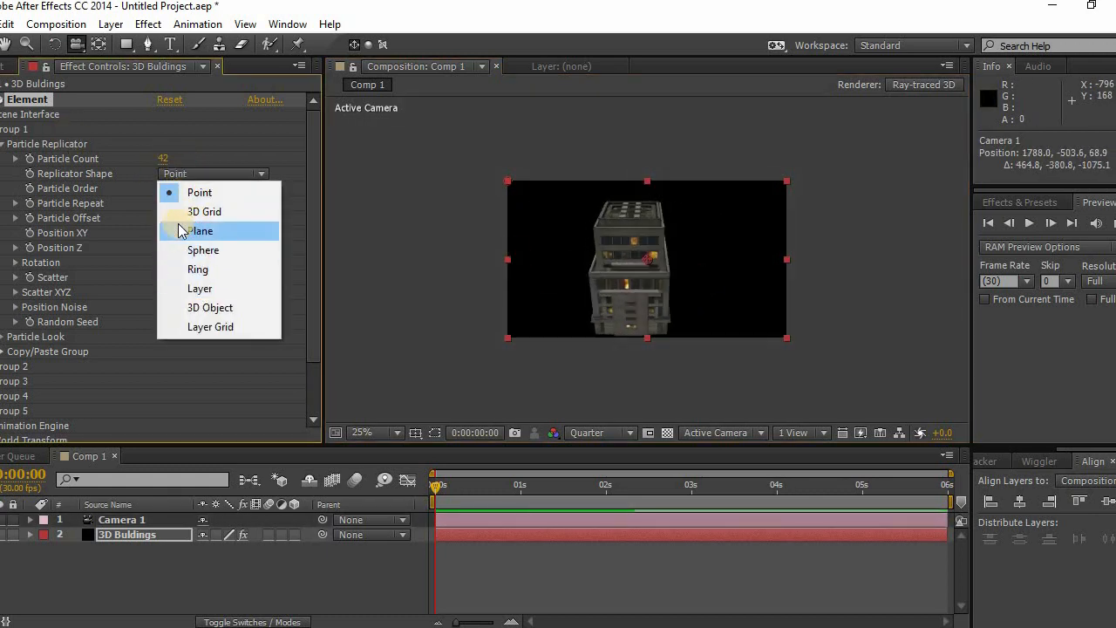
left_click(201, 231)
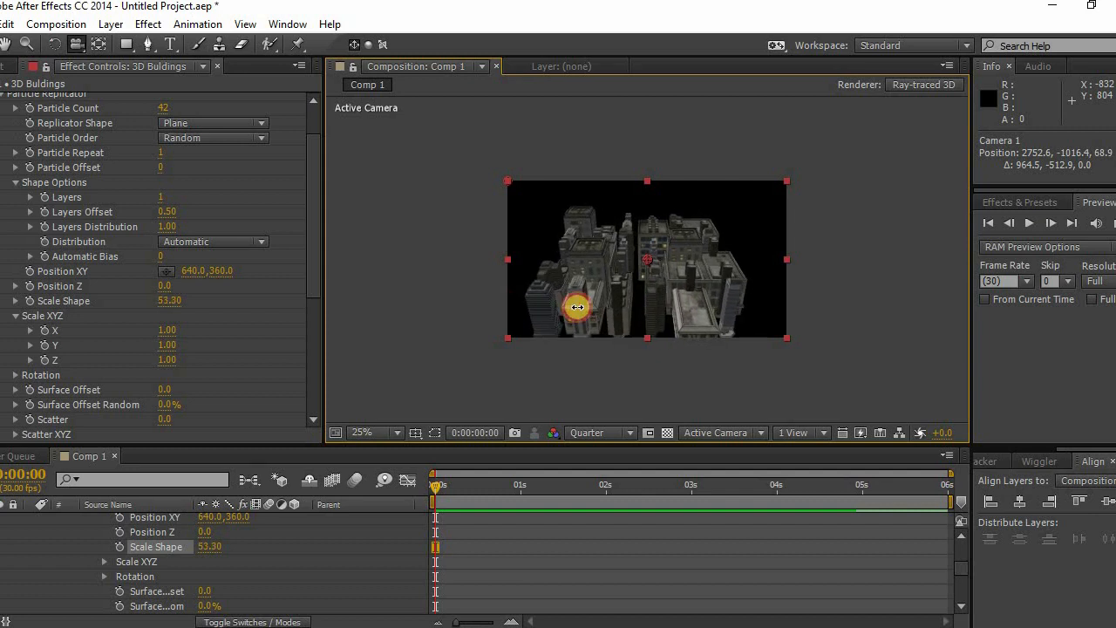
Scrub Scale Shape to 66.20 and orbit the camera to an aerial city view.
left_click_drag(577, 307, 701, 300)
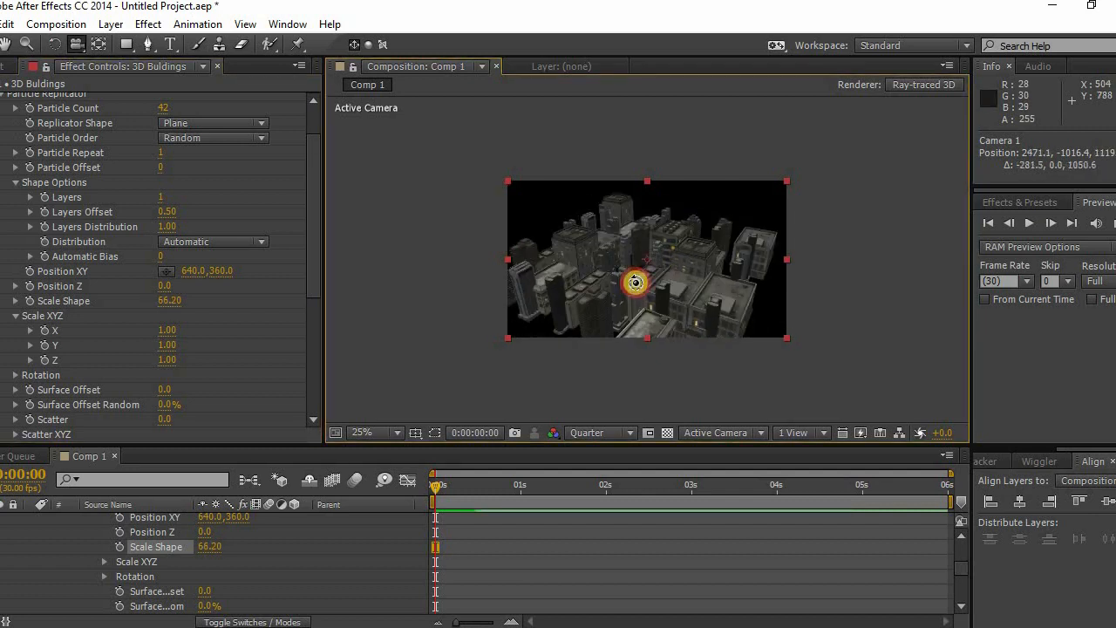
left_click_drag(637, 283, 669, 317)
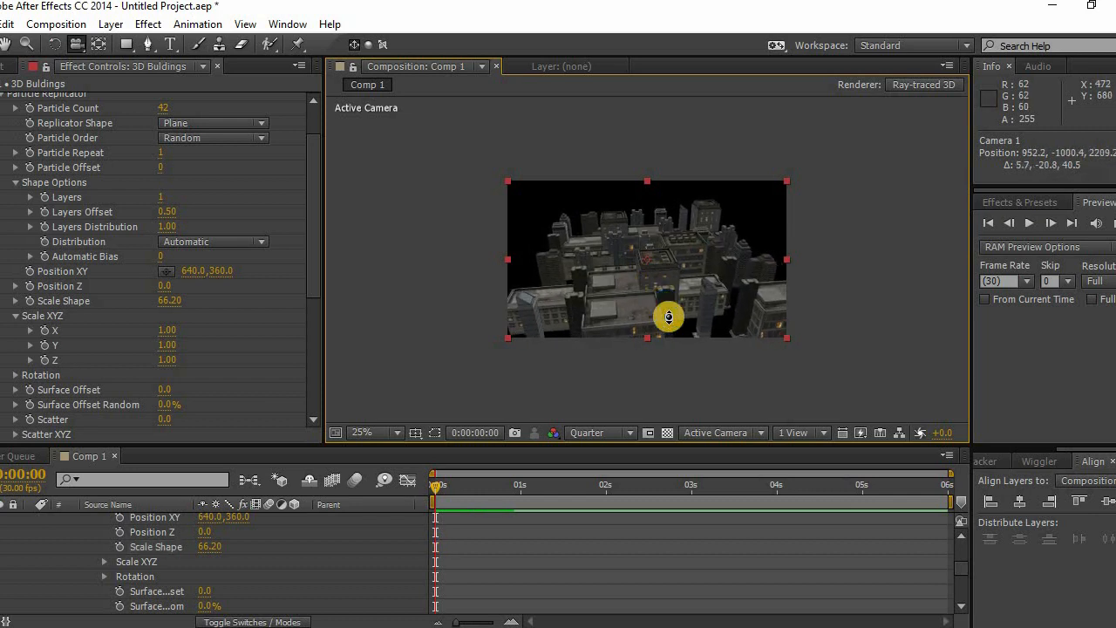
left_click_drag(669, 317, 648, 307)
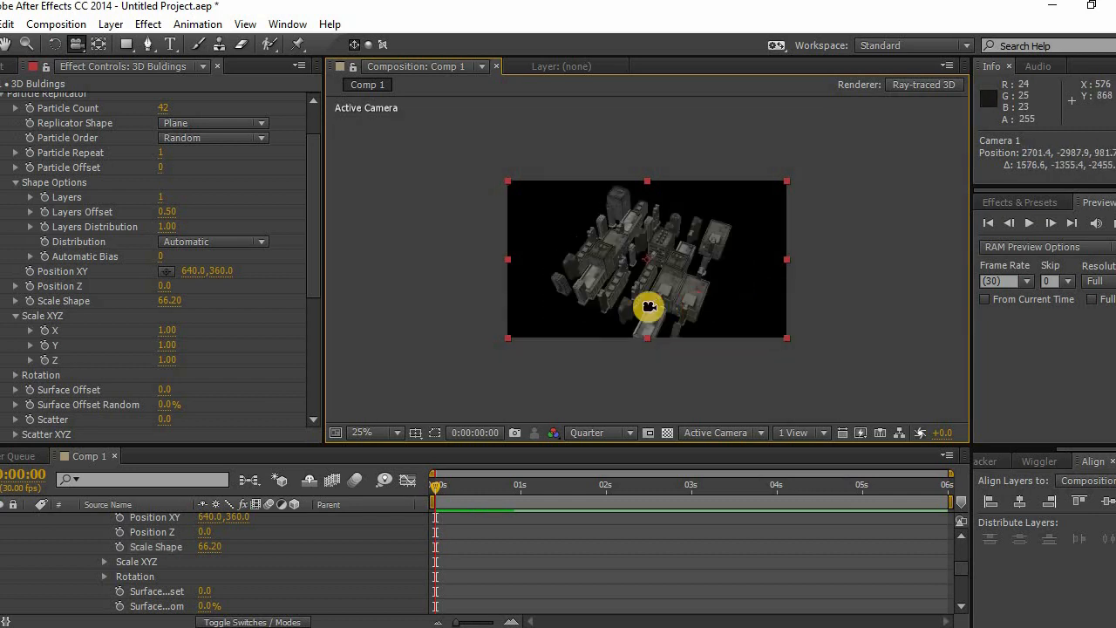
left_click_drag(649, 307, 705, 268)
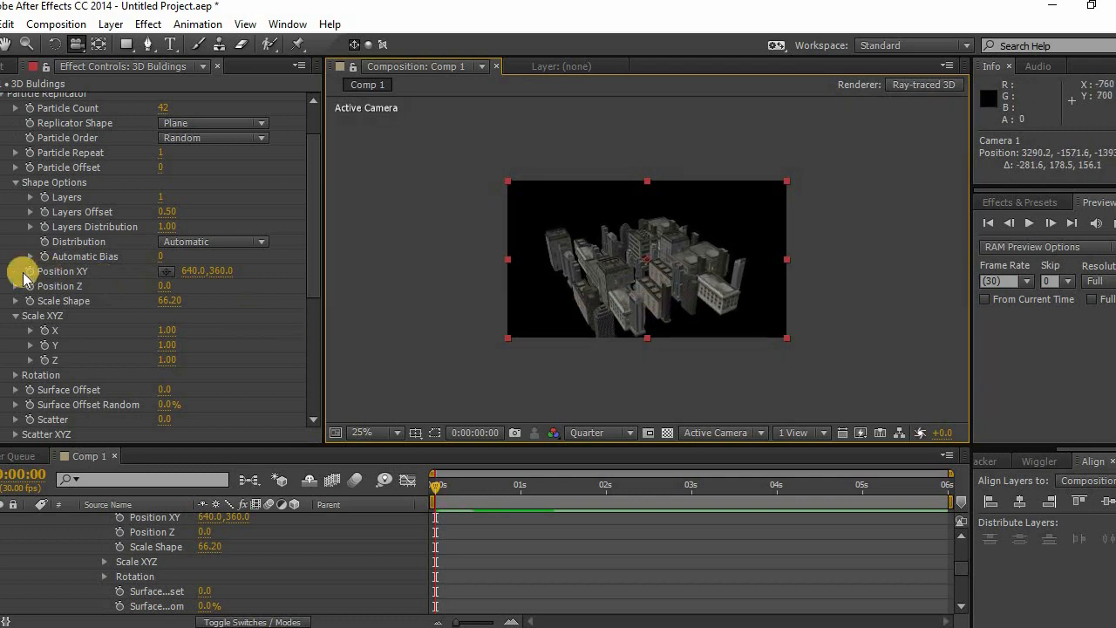
Expand Randomize Angle settings and orbit the camera around and over the city.
scroll("down", 3)
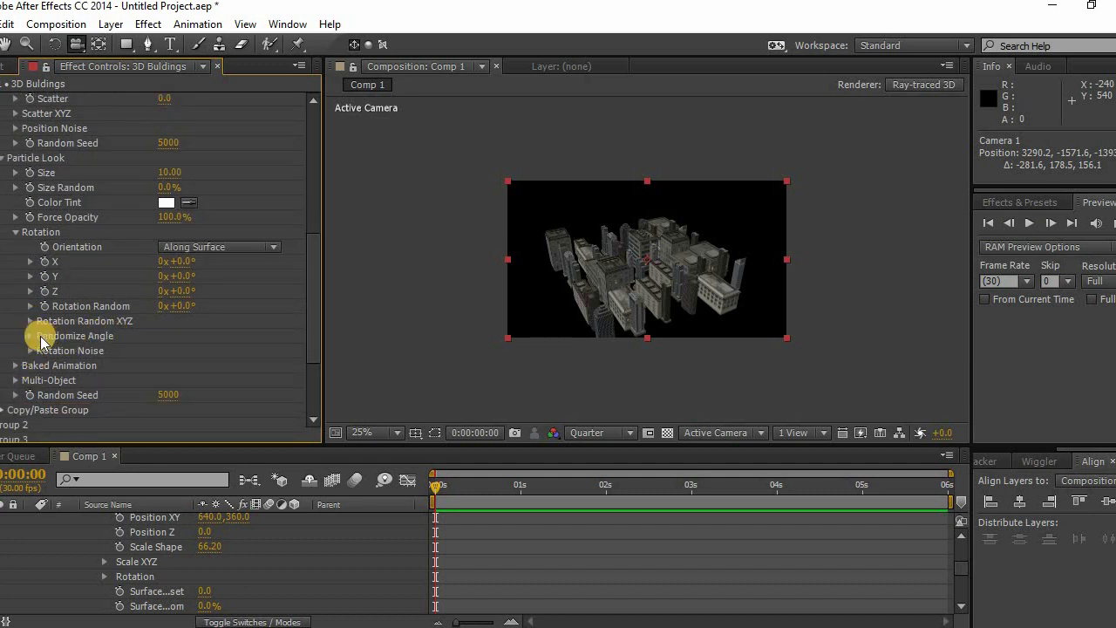
left_click(29, 336)
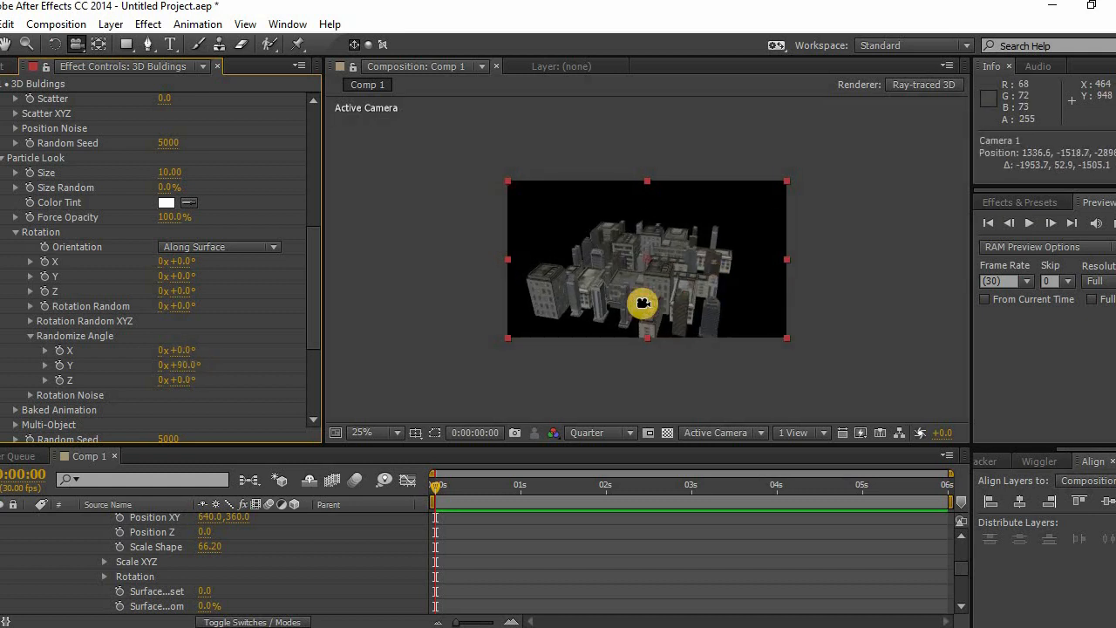
left_click_drag(644, 304, 655, 260)
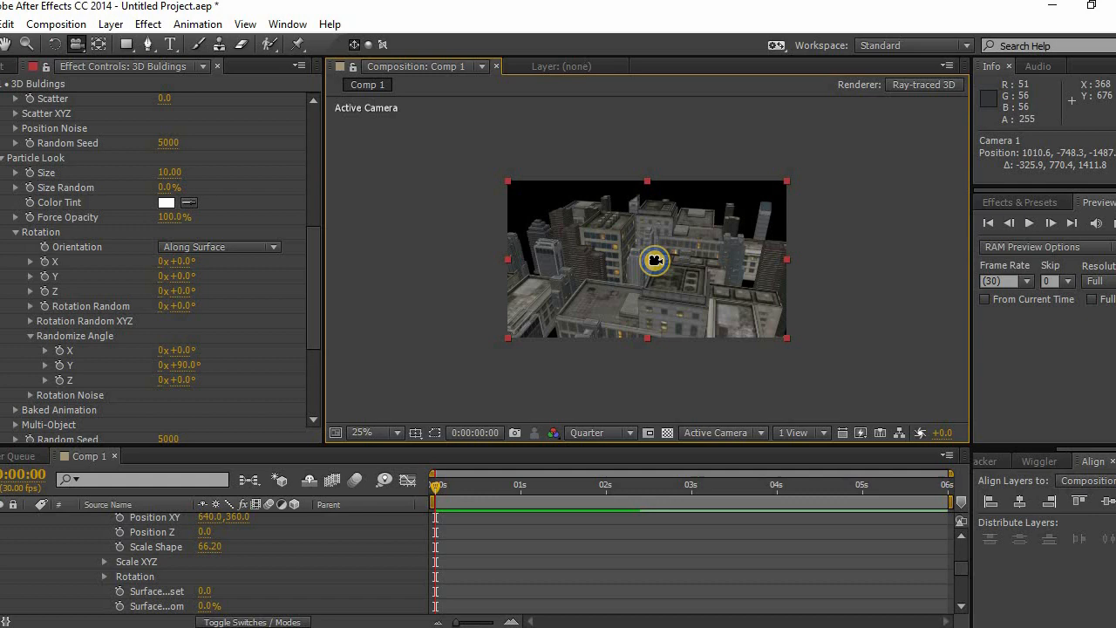
left_click_drag(655, 260, 643, 295)
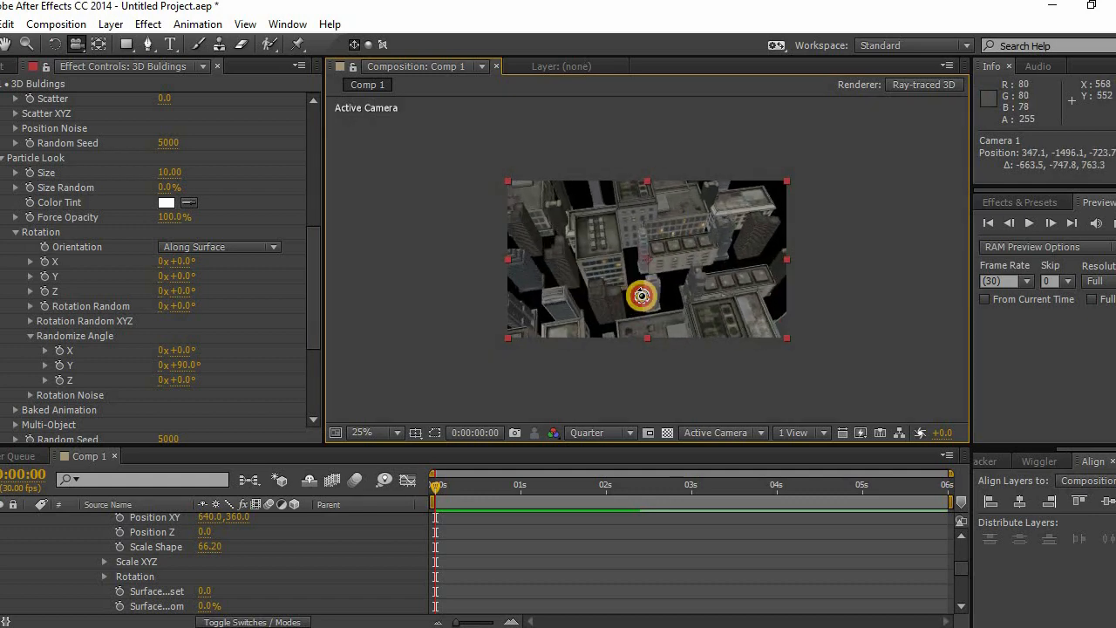
left_click_drag(646, 295, 716, 414)
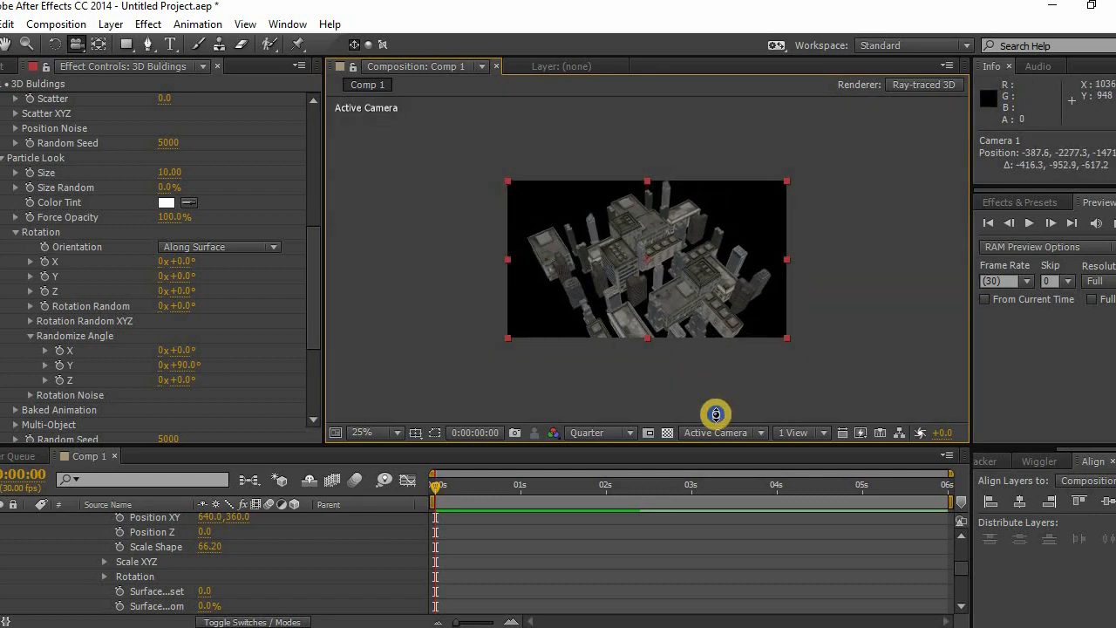
left_click_drag(716, 415, 580, 213)
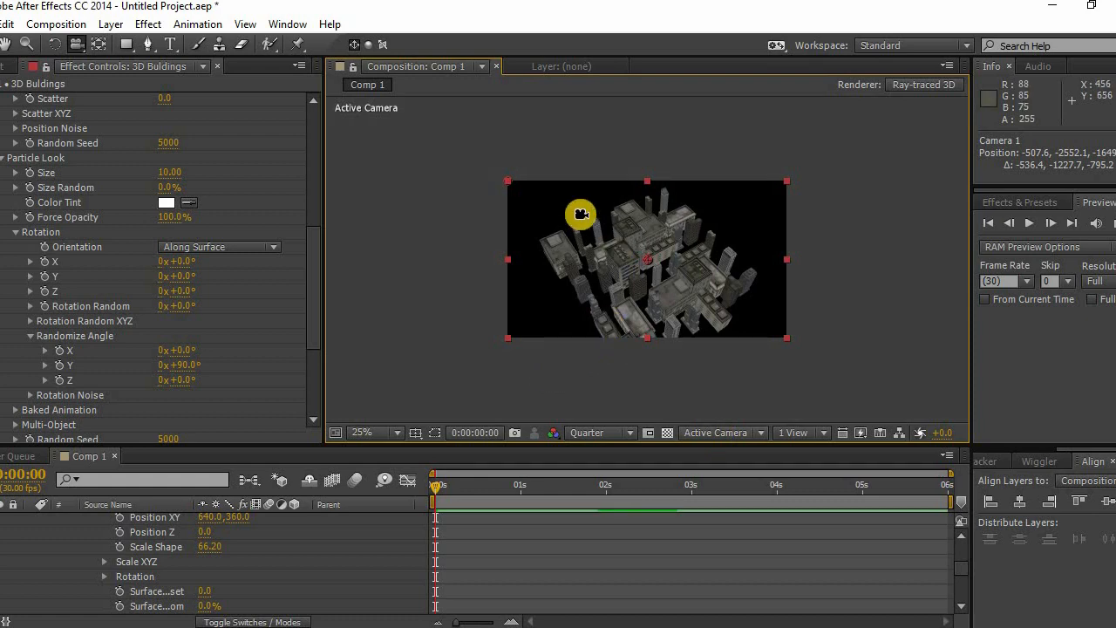
Bring the camera down past the rooftops to frame the buildings at street level.
left_click_drag(581, 215, 663, 206)
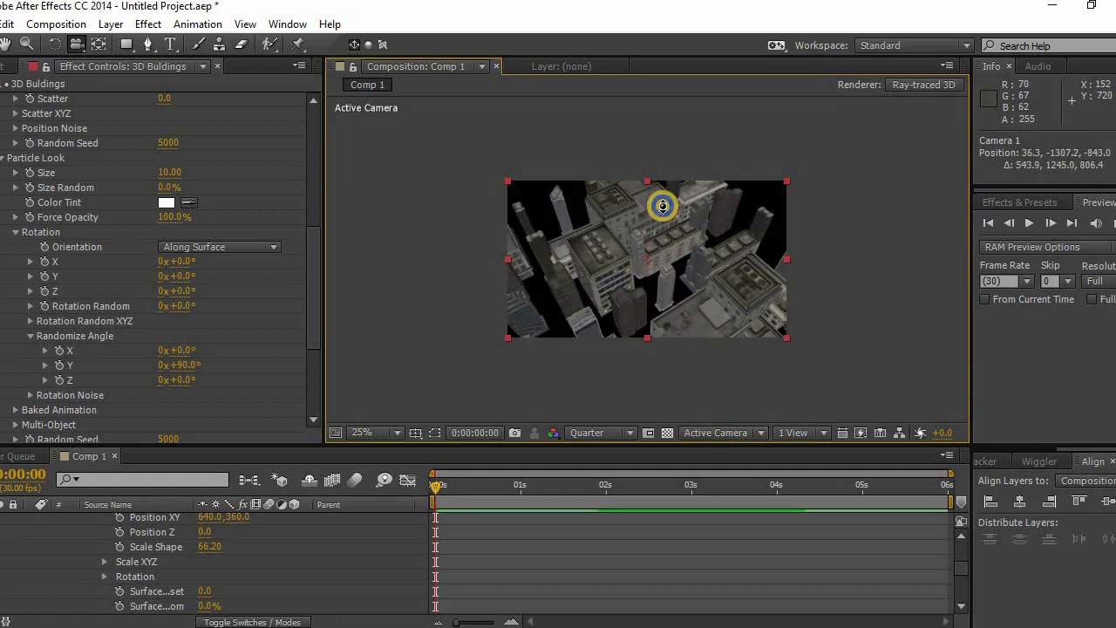
left_click_drag(663, 206, 680, 238)
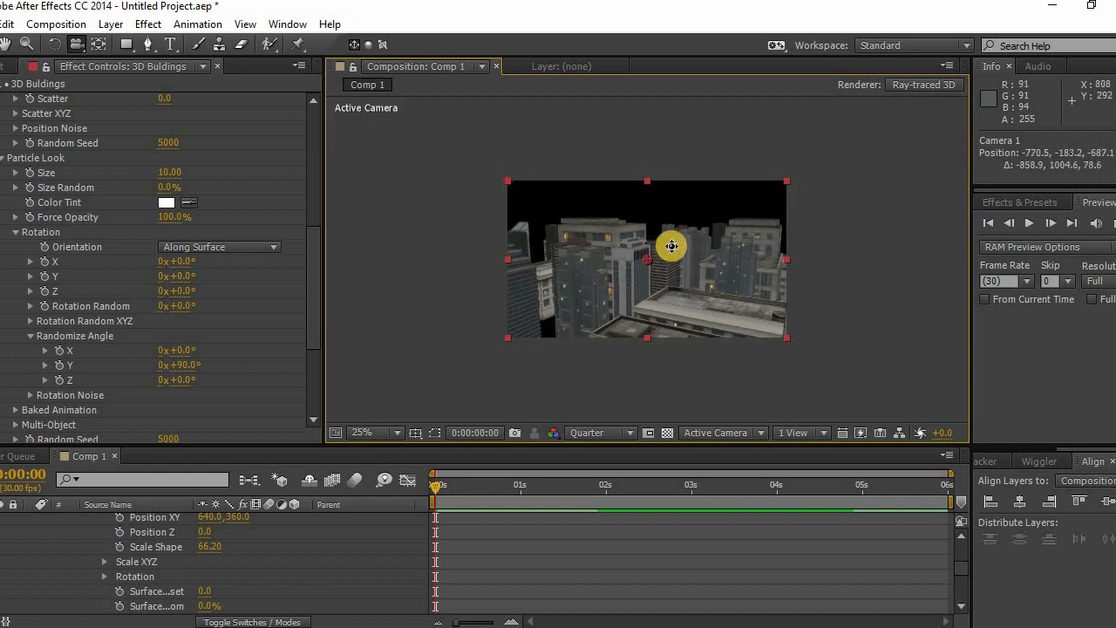
left_click_drag(672, 246, 667, 254)
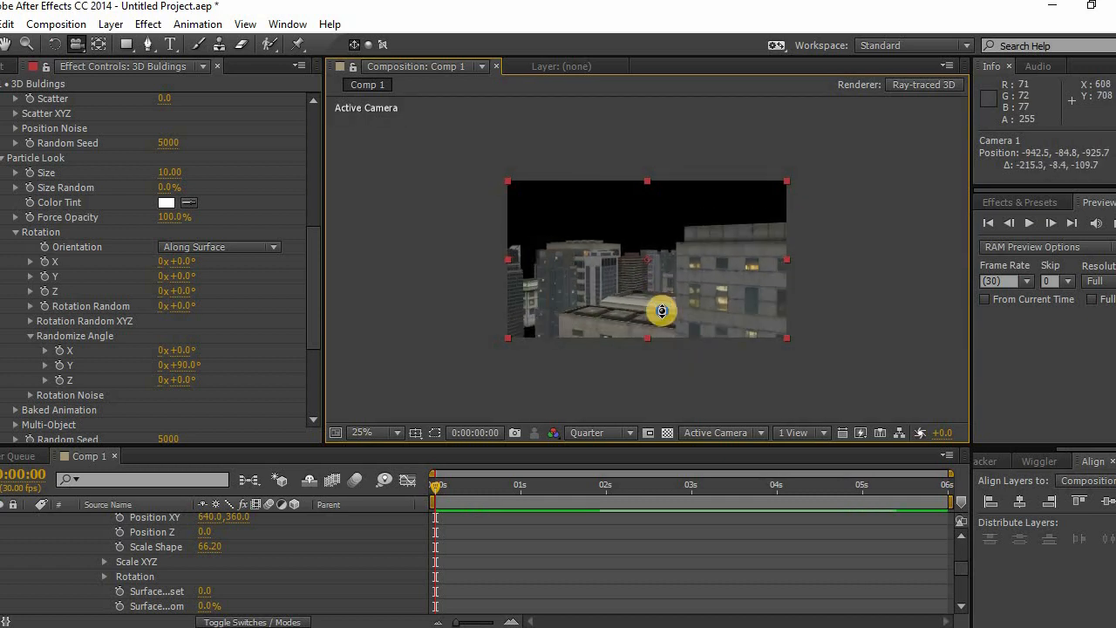
left_click_drag(661, 311, 642, 289)
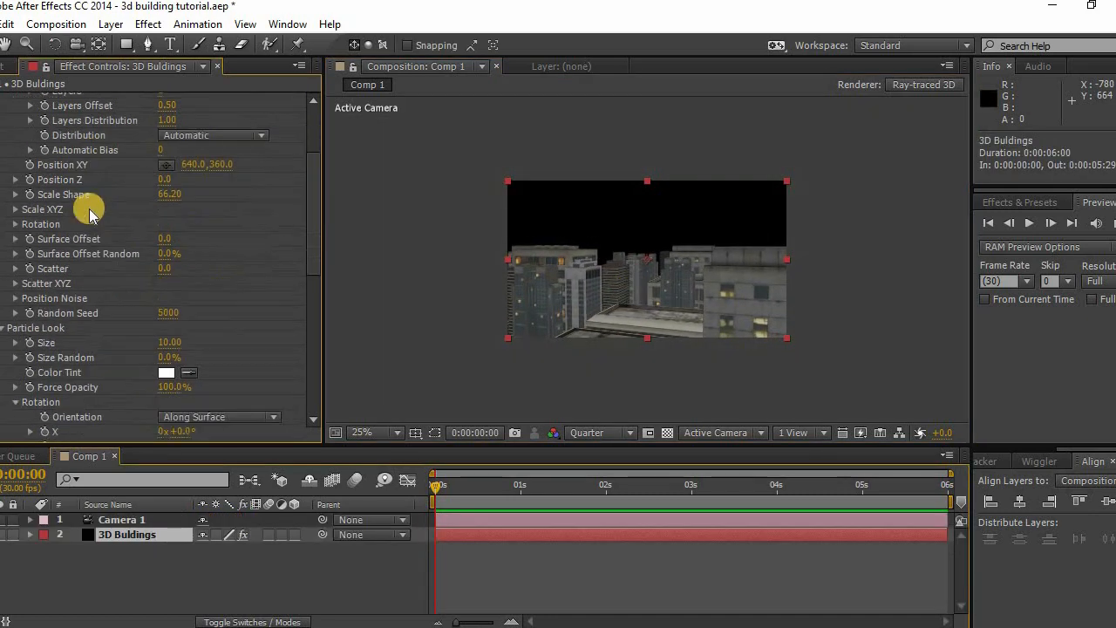
Enable Ambient Occlusion (SSAO) in Element's Render Settings.
scroll("down", 3)
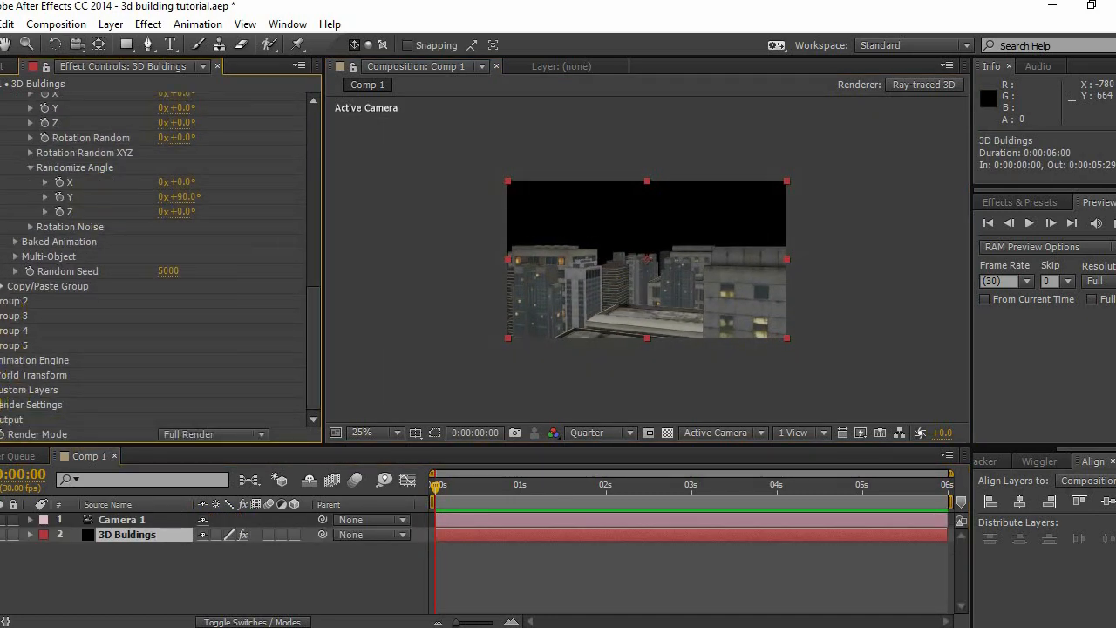
scroll("down", 3)
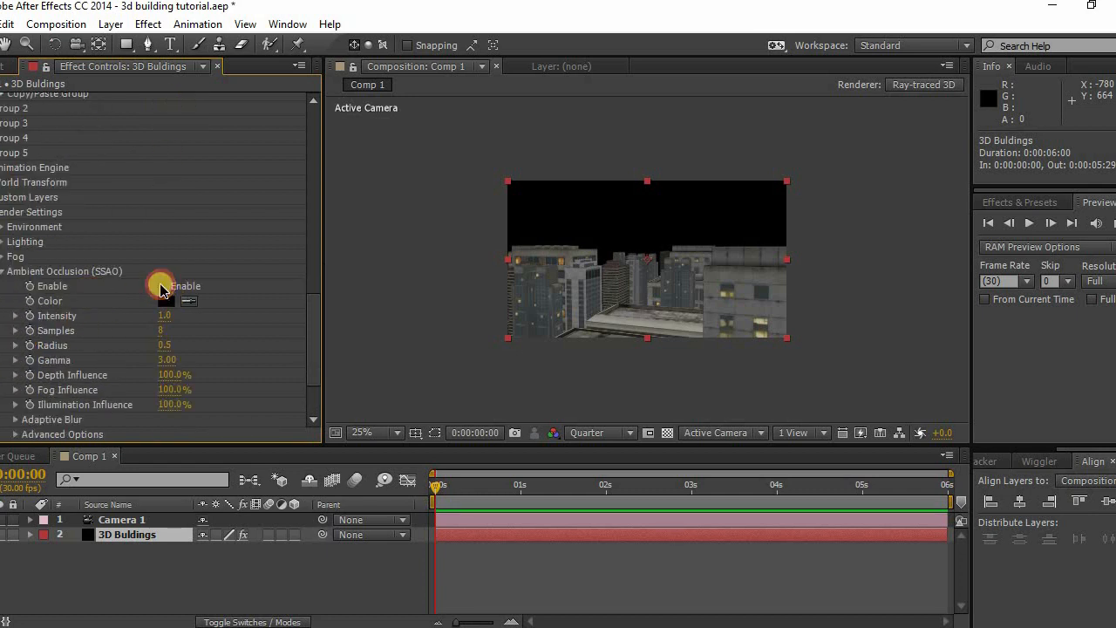
left_click(162, 286)
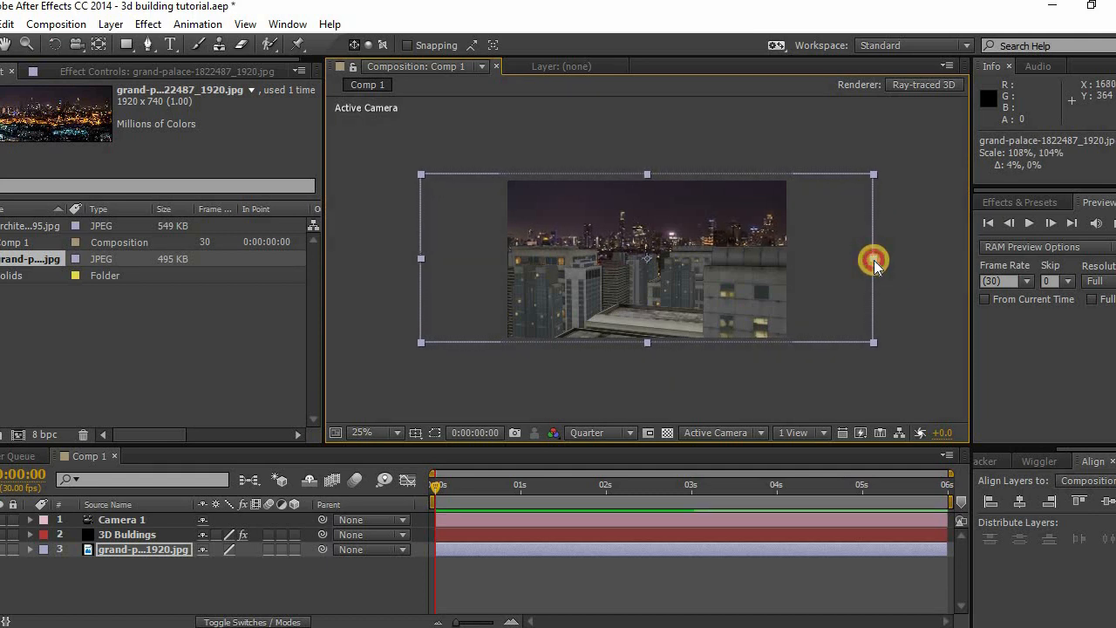
Enlarge the night city photo and shift it down to fill the frame.
left_click_drag(872, 262, 873, 314)
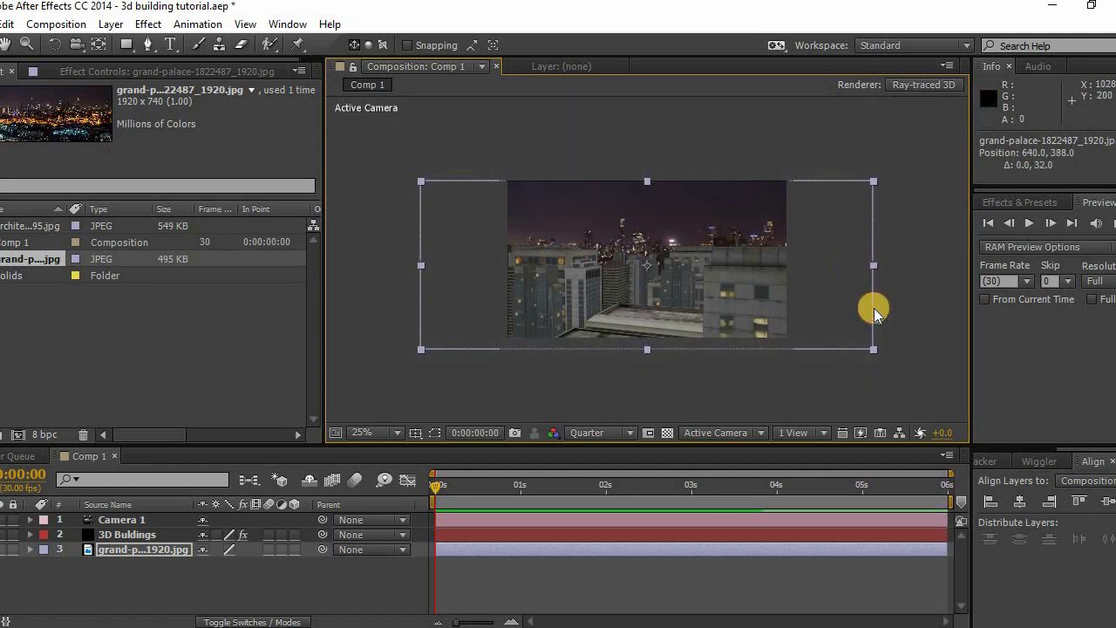
left_click_drag(875, 314, 747, 220)
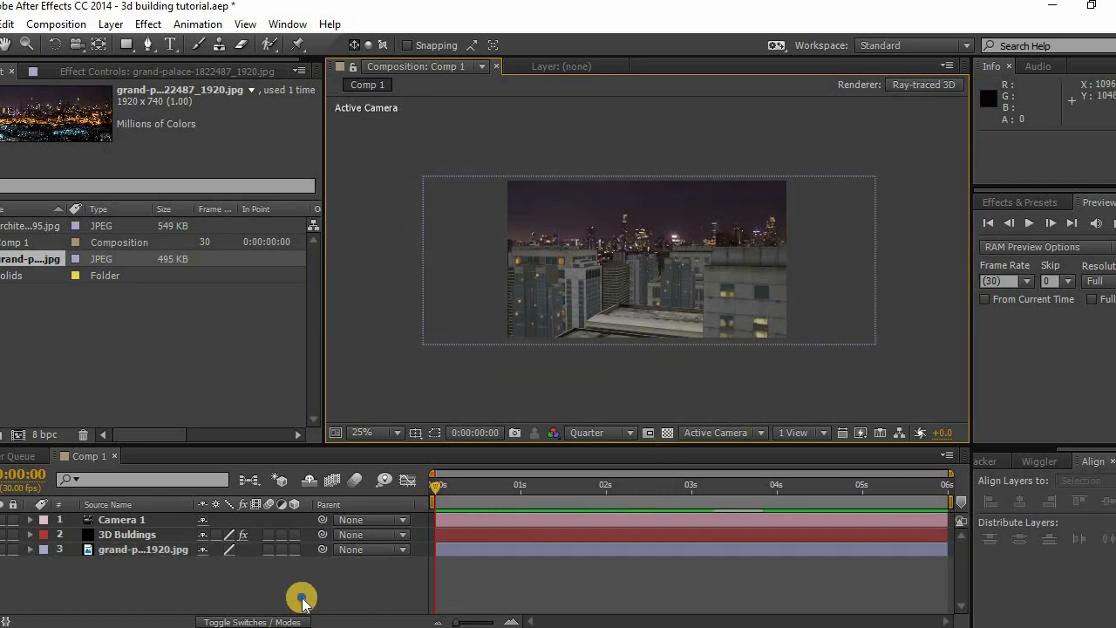
Create Light 1 as a Parallel light with lavender color CD9AF1.
right_click(301, 597)
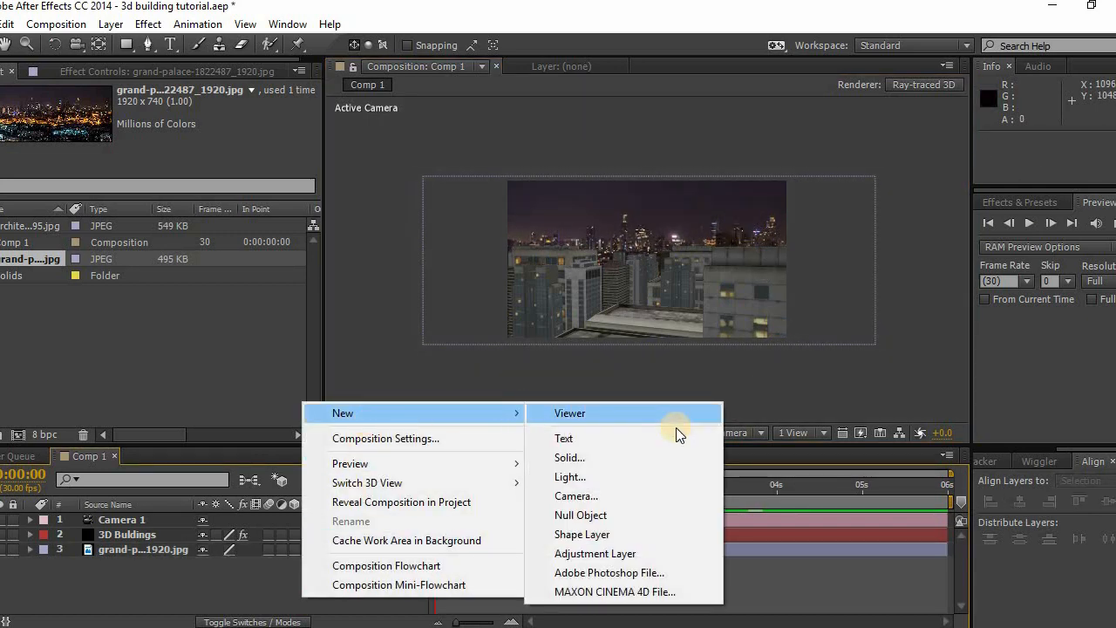
left_click(570, 477)
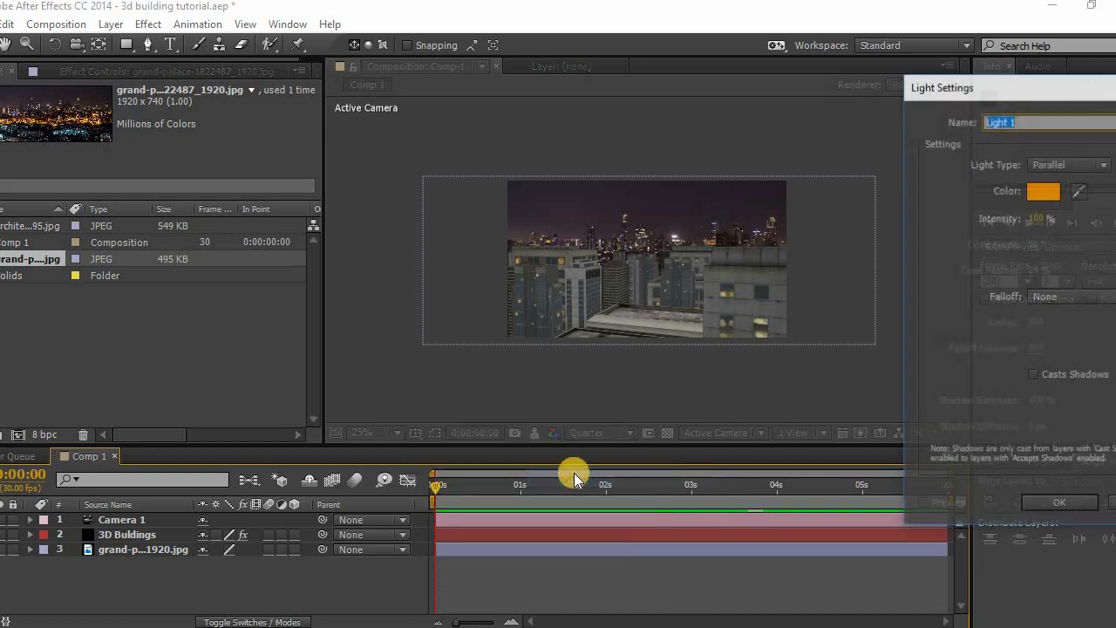
left_click(1043, 190)
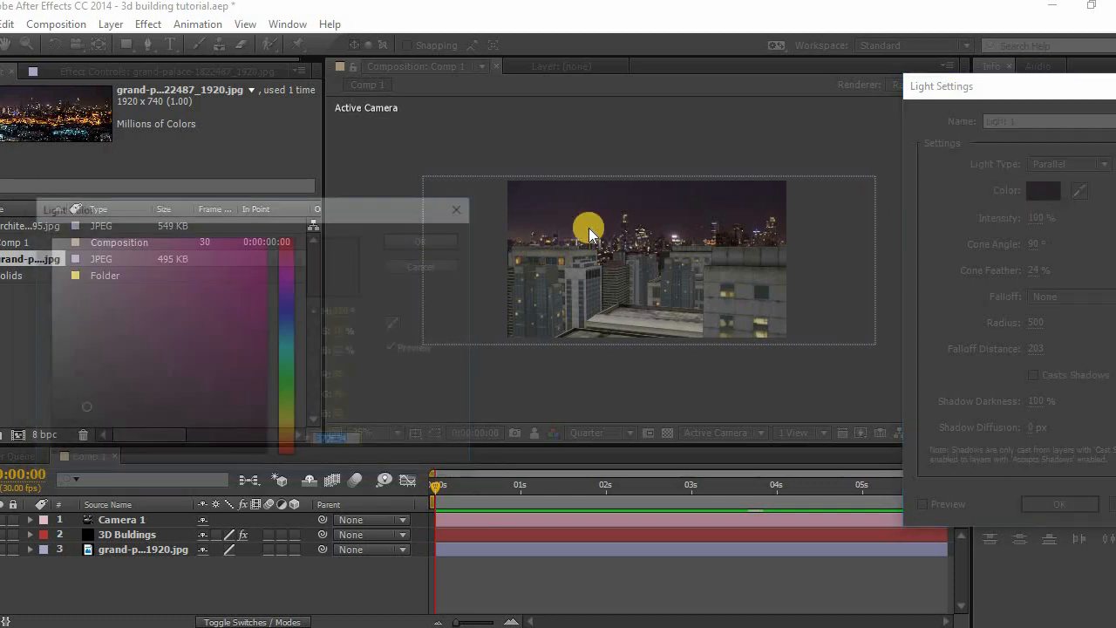
left_click(1044, 190)
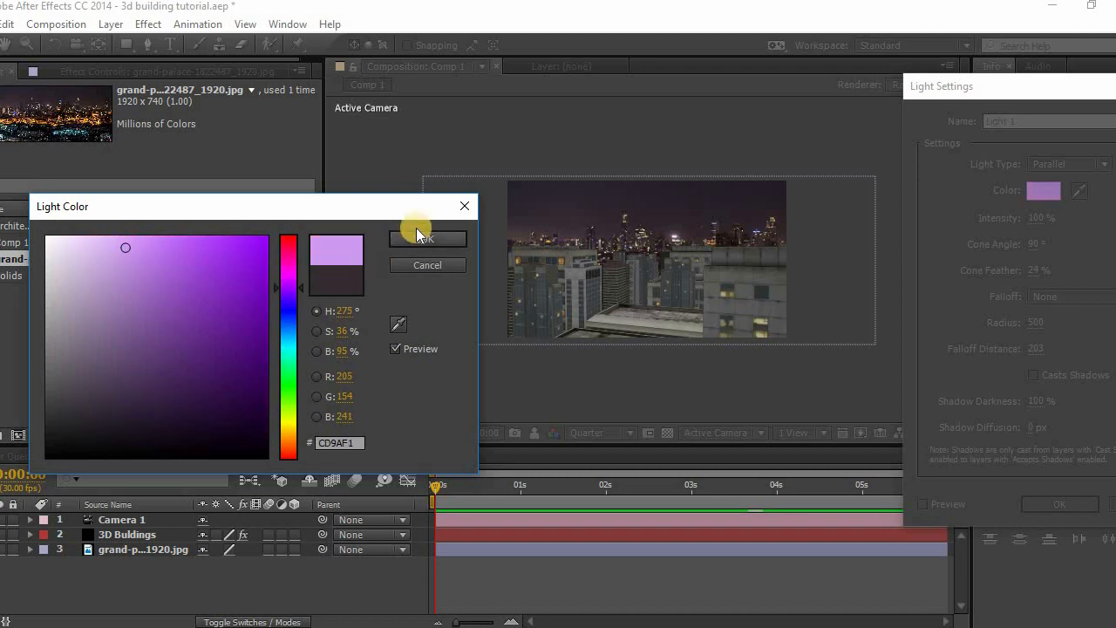
left_click(427, 239)
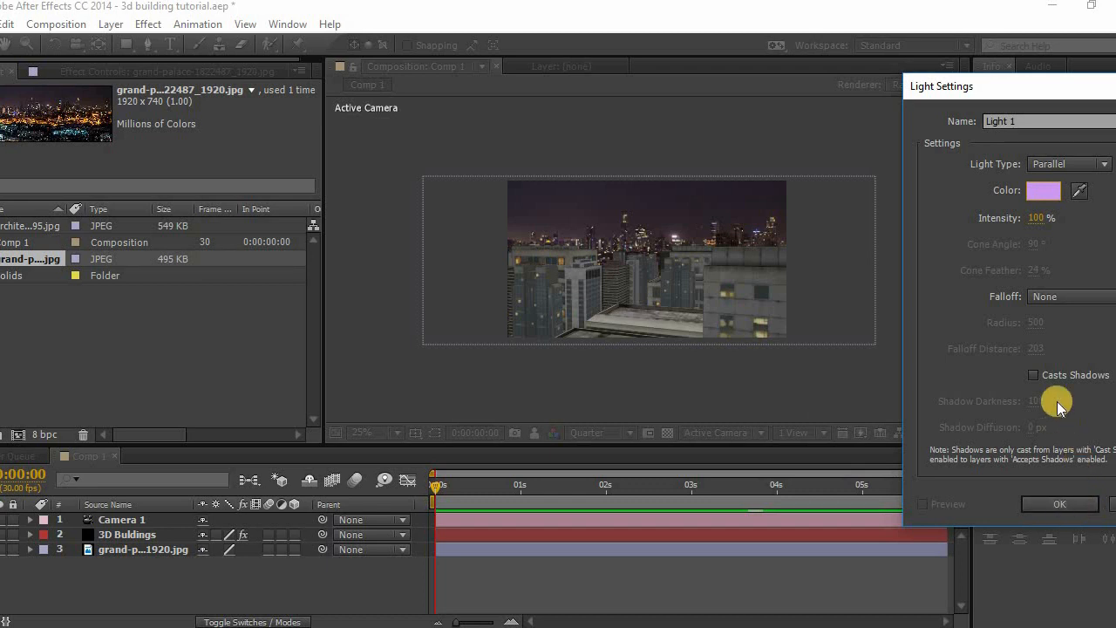
left_click(1059, 505)
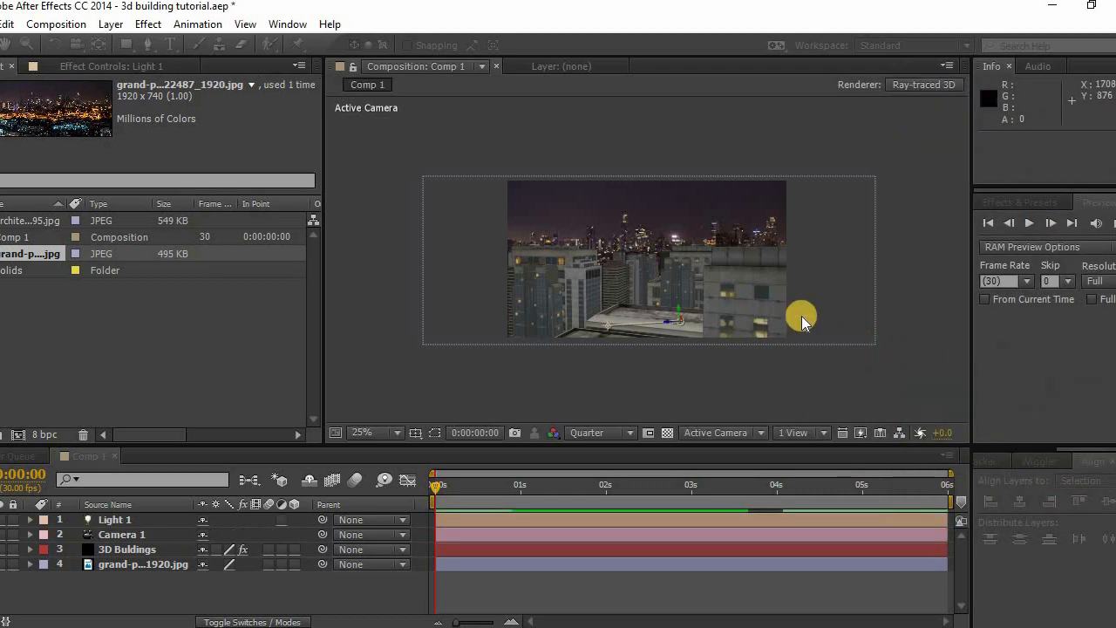
Raise Light 1 above the skyline aimed at the buildings and lower its intensity to 89%.
left_click_drag(801, 316, 689, 262)
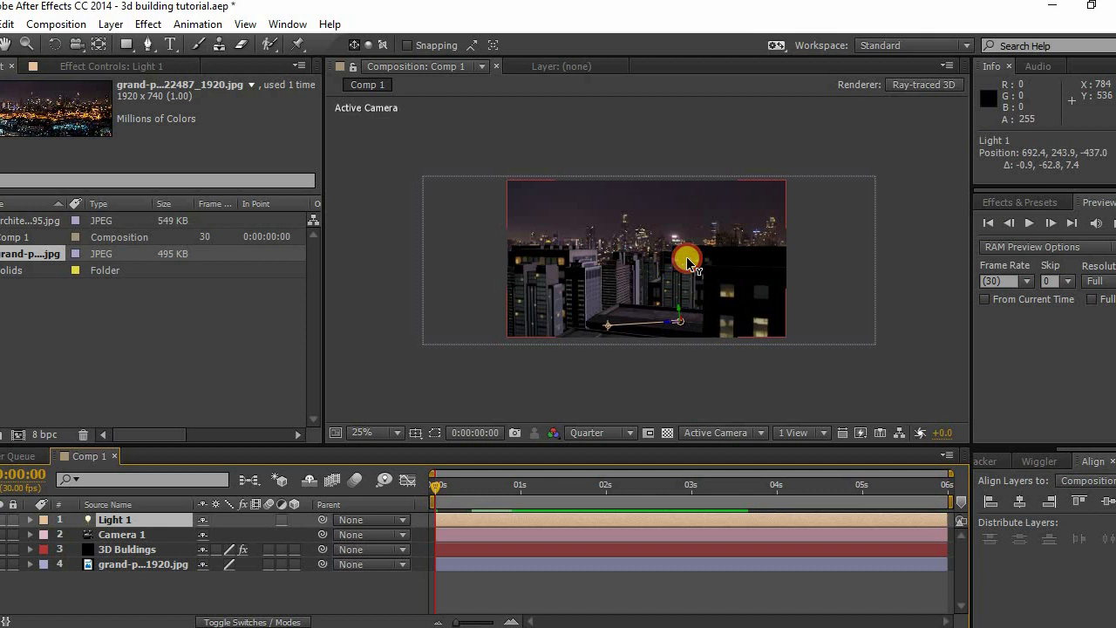
left_click_drag(689, 262, 637, 190)
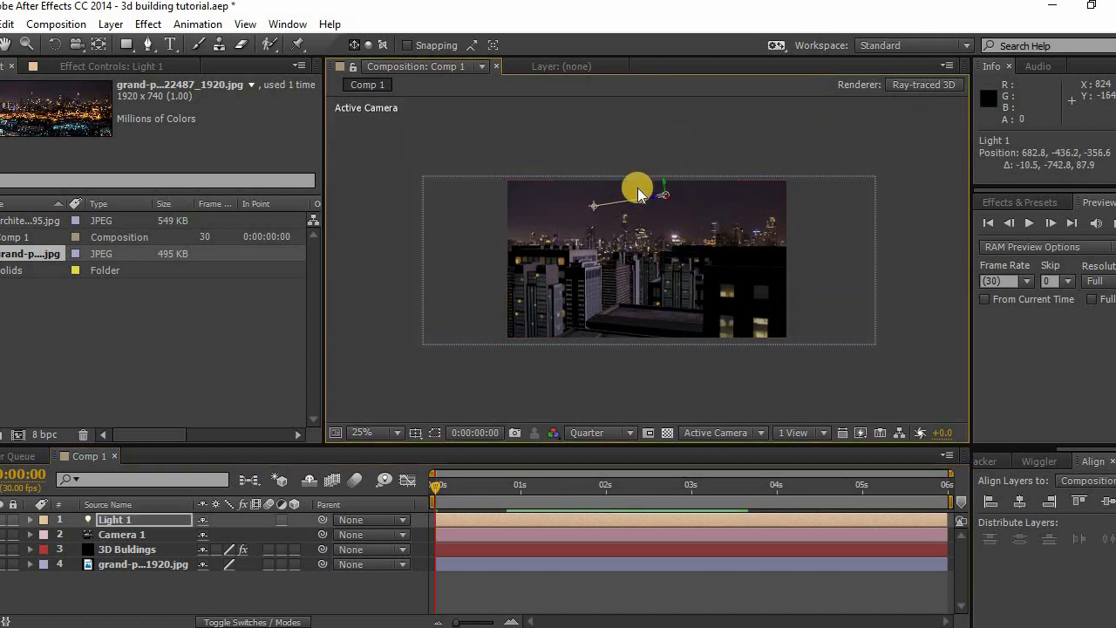
left_click_drag(636, 185, 559, 277)
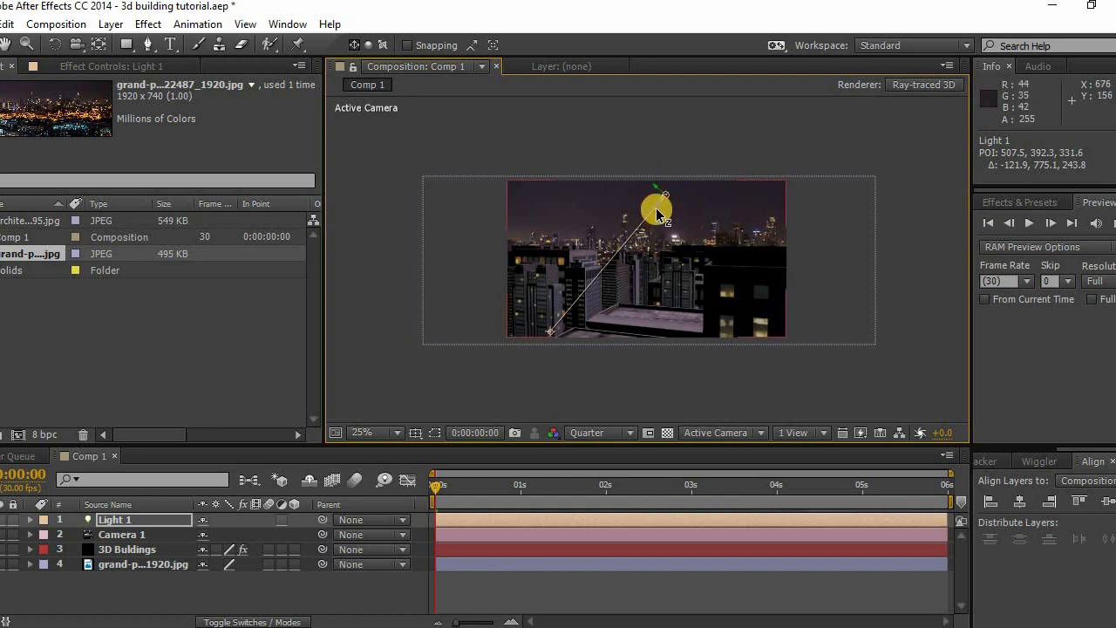
left_click_drag(658, 210, 698, 148)
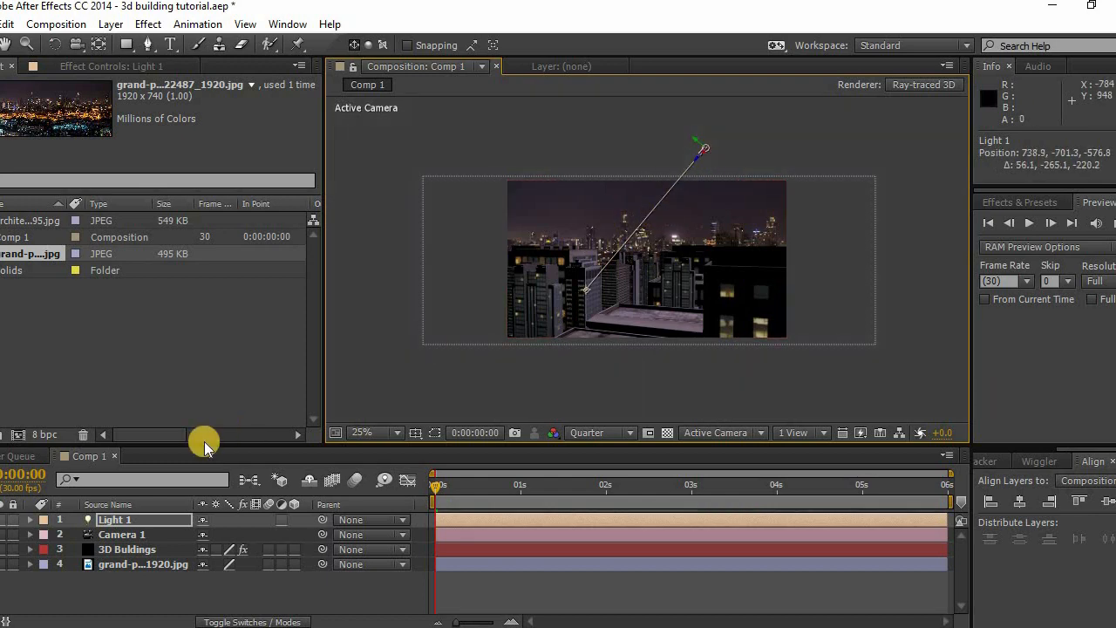
double_click(114, 519)
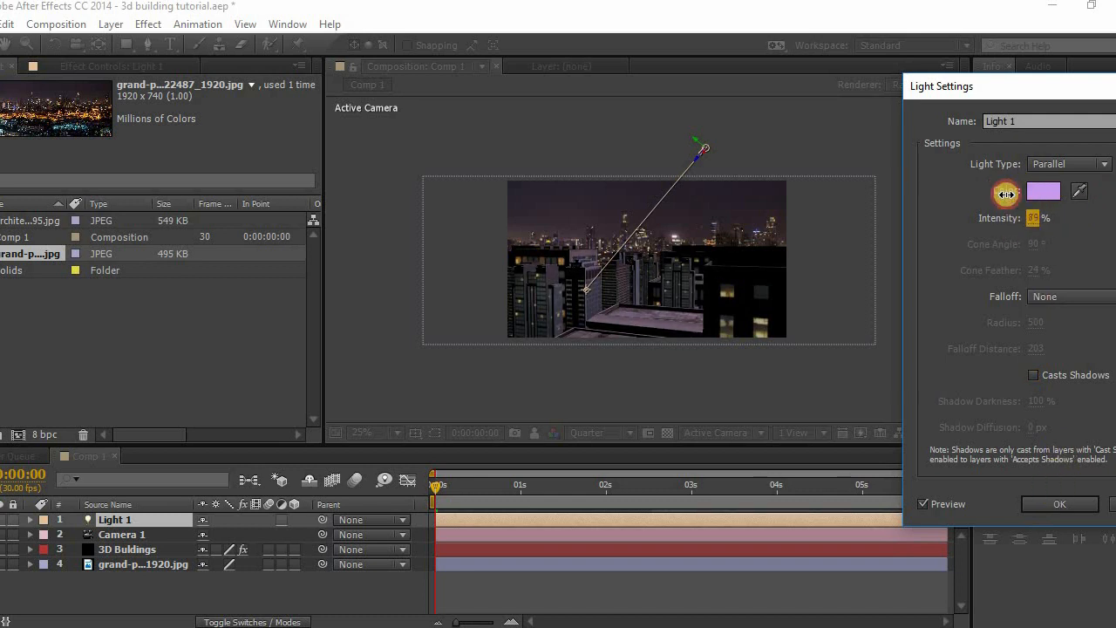
left_click(1059, 504)
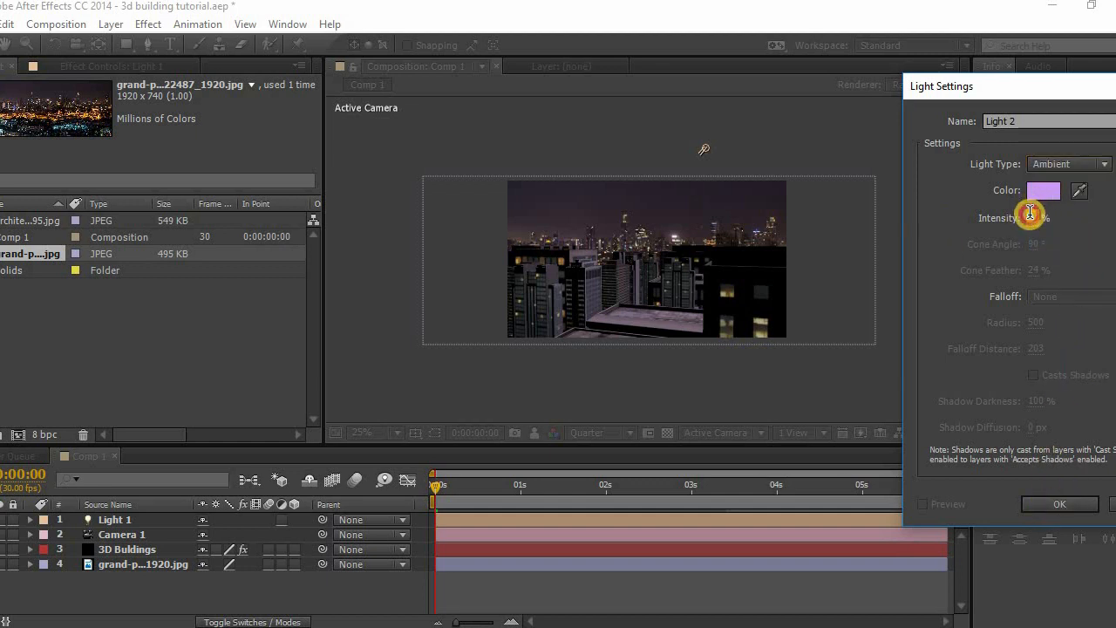
Create ambient Light 2, then give it 150% intensity and a purple colour.
left_click(1060, 504)
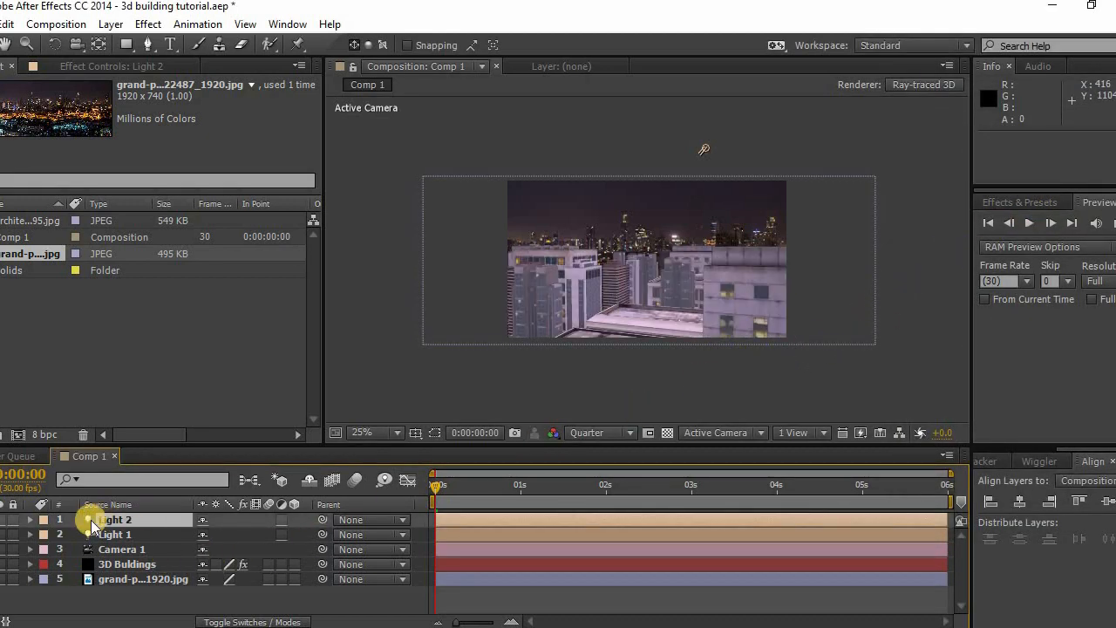
double_click(116, 519)
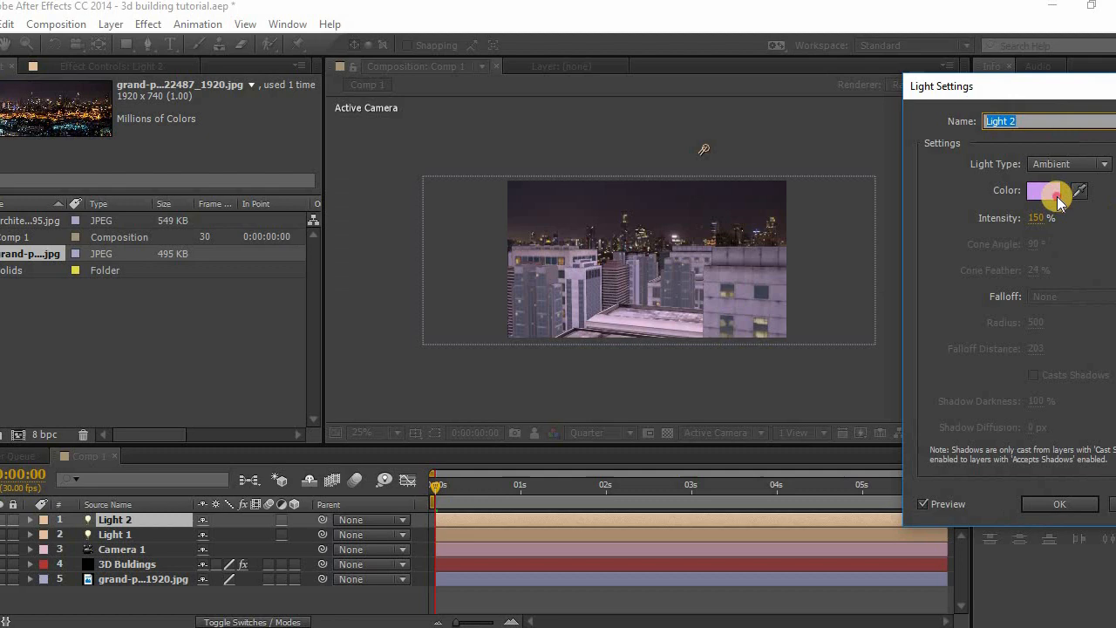
left_click(1044, 191)
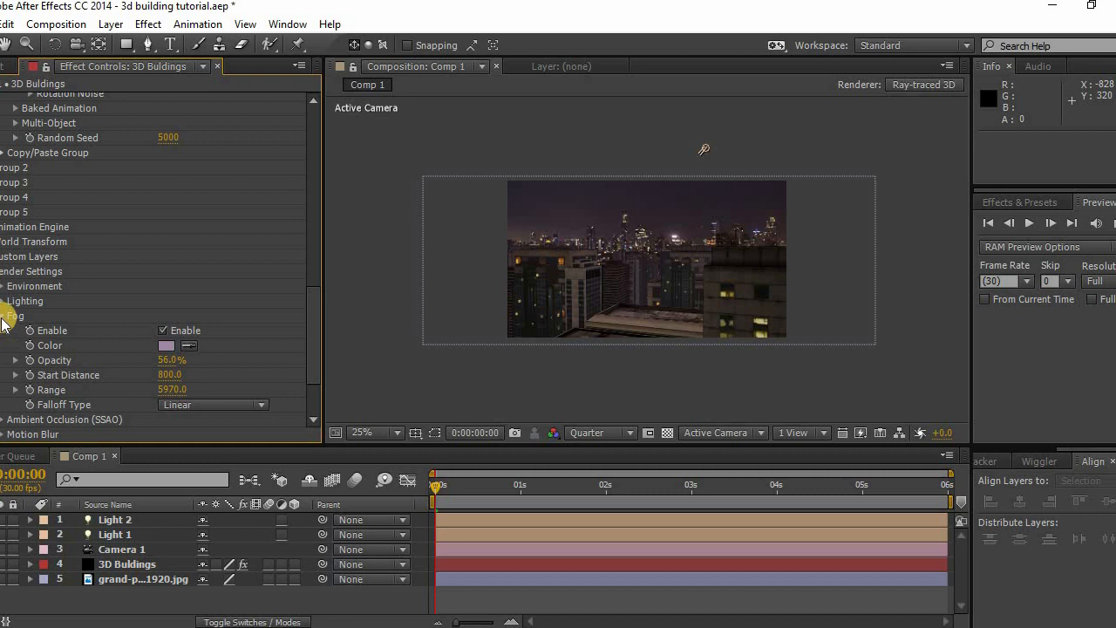
Collapse the 3D Buildings layer's Element settings after enabling the purple fog.
left_click(5, 314)
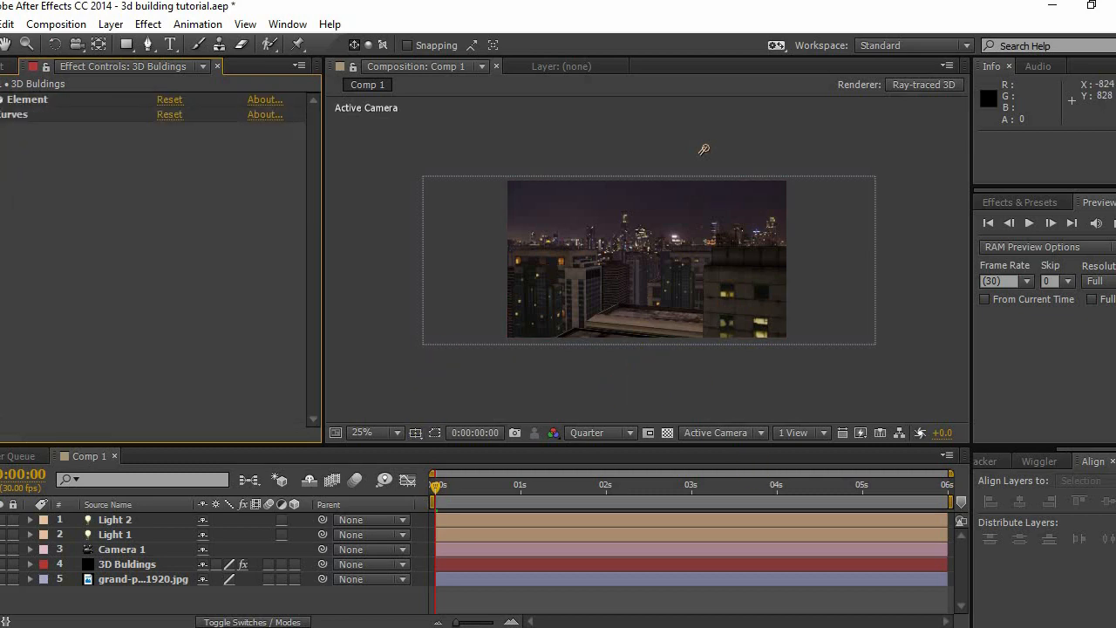
mouse_move(834, 397)
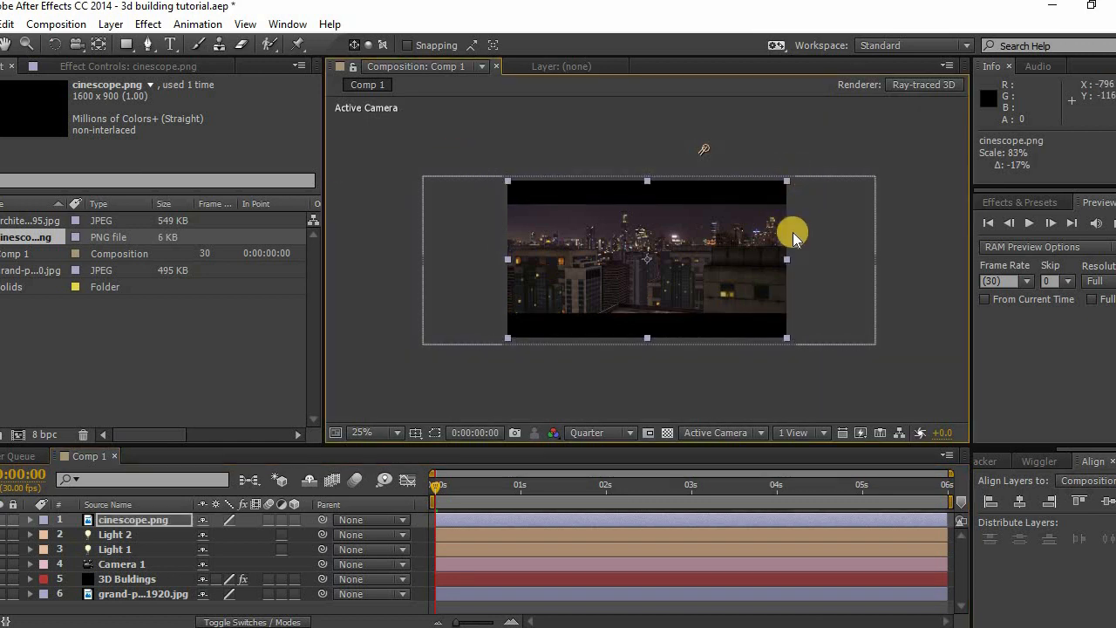
Place cinescope.png as the top layer, scaled to 83%, for letterbox bars.
left_click(110, 23)
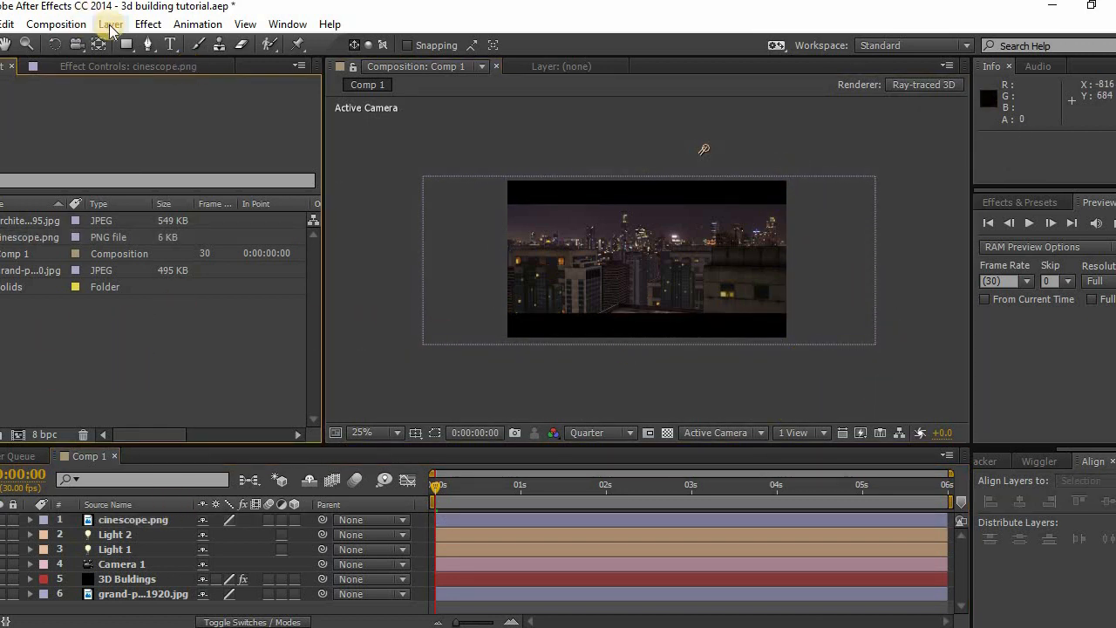